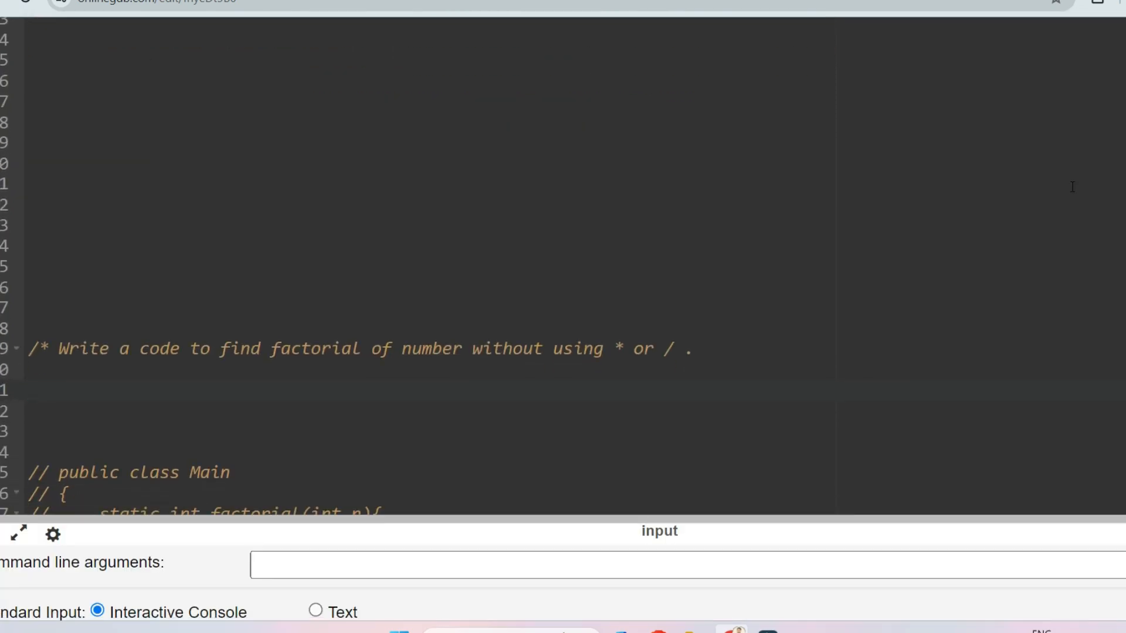
Add the comment //5 = 5*4*3*2*1 =120 above the factorial task comment.
click(522, 463)
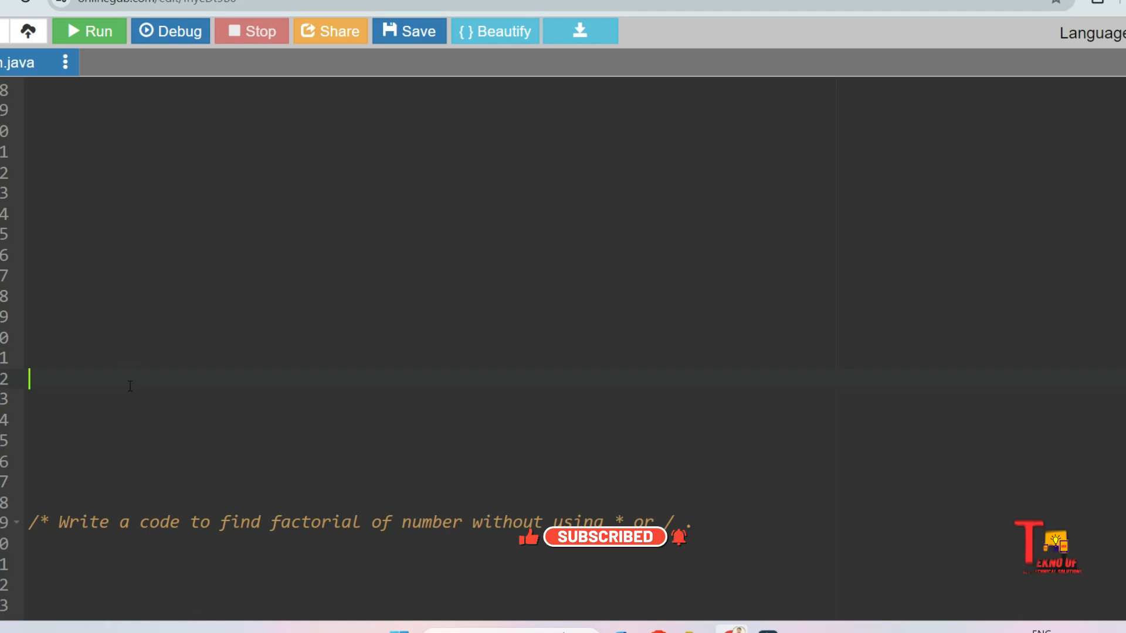
text(//5 =)
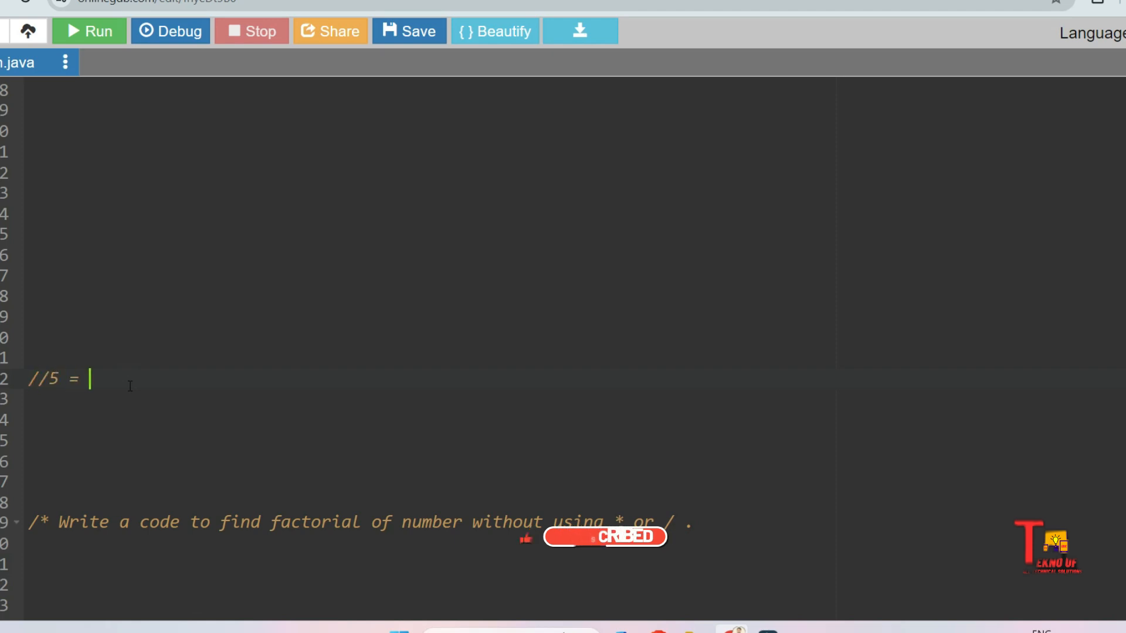
text(5*)
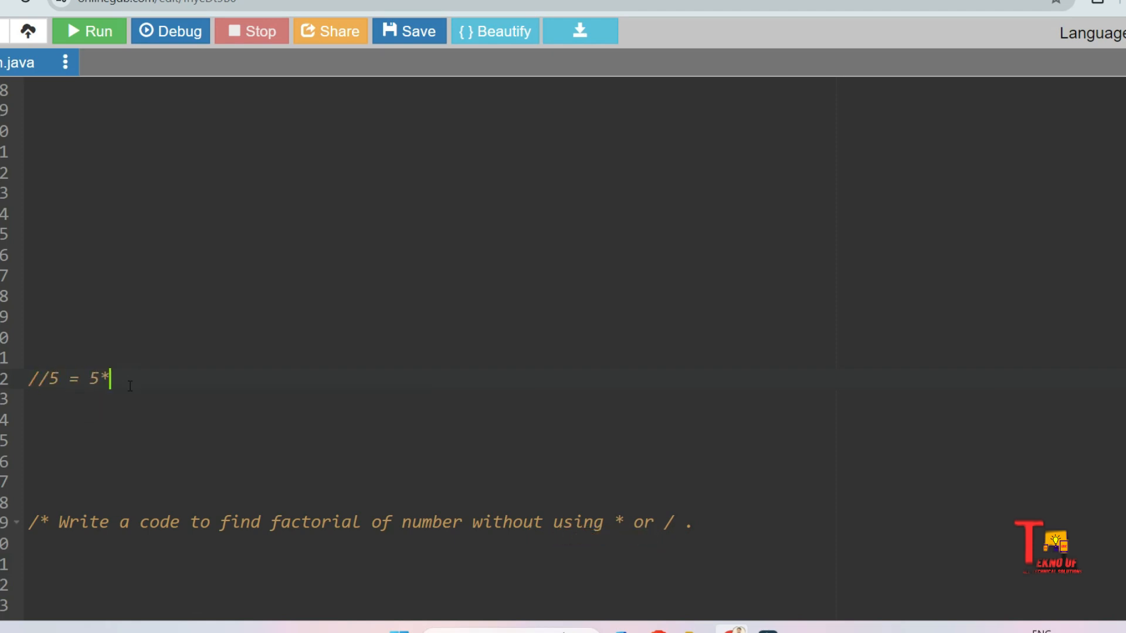
text(4*3*2*1)
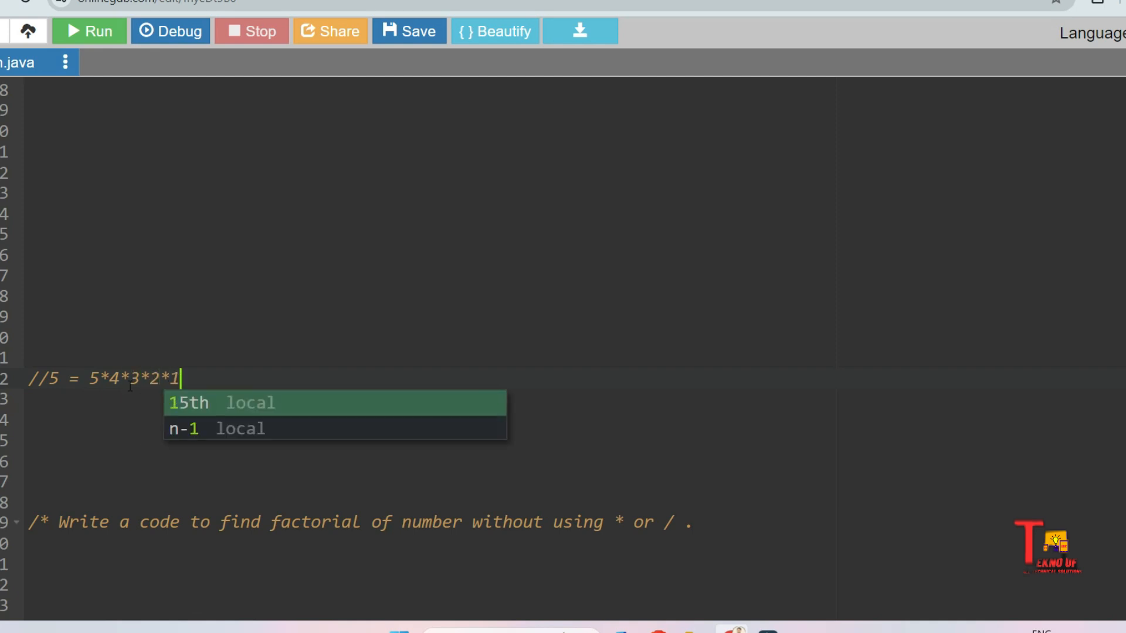
text(=12)
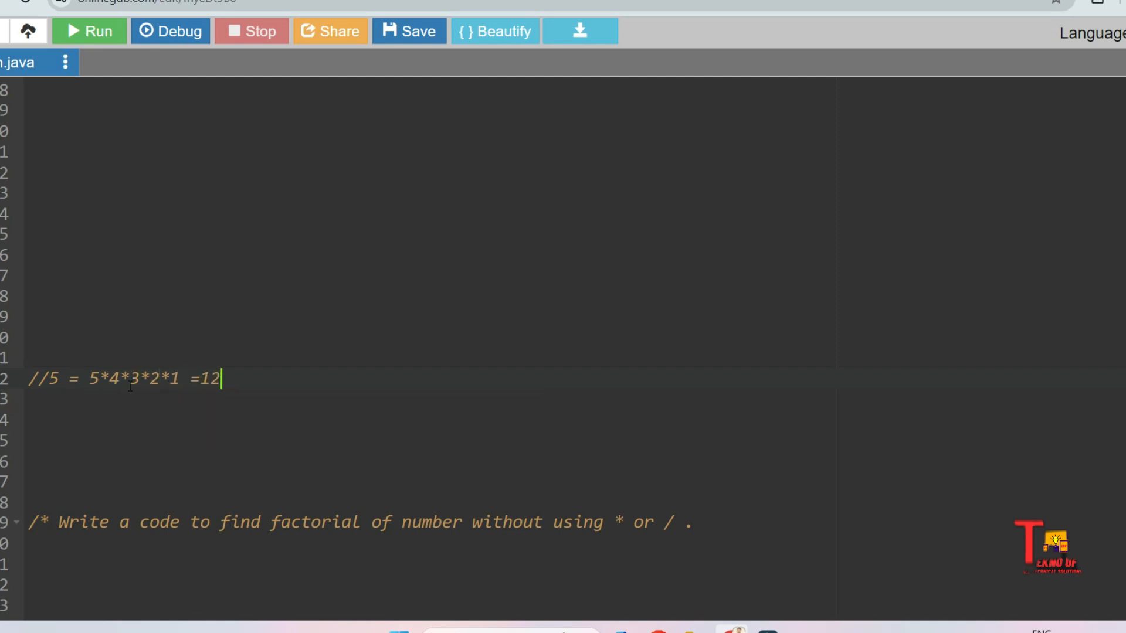
text(0)
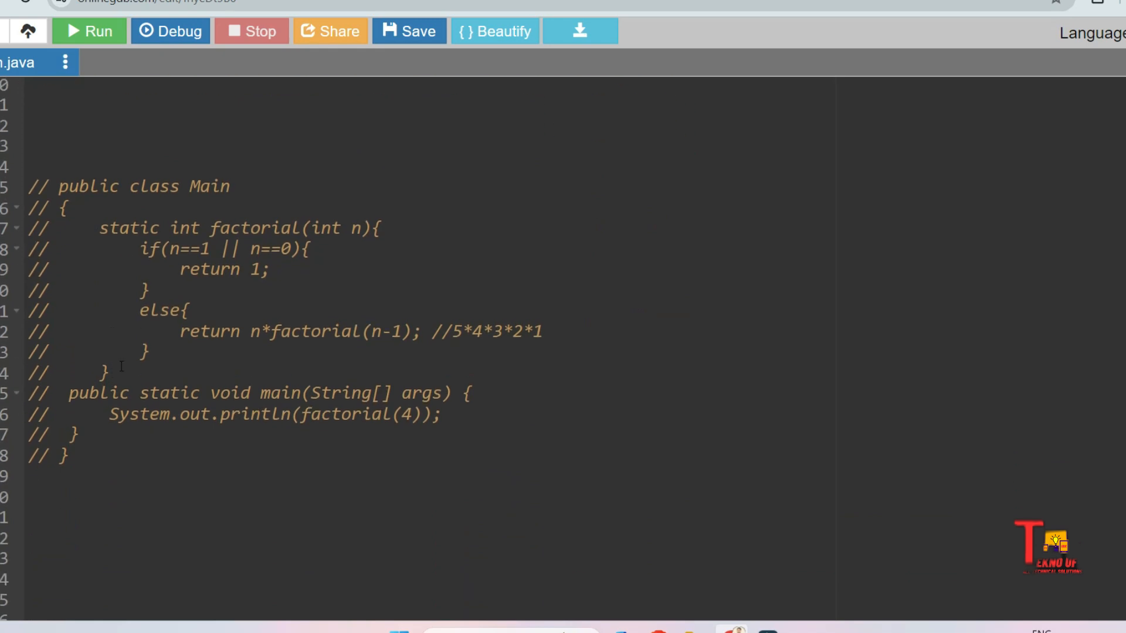
click(144, 352)
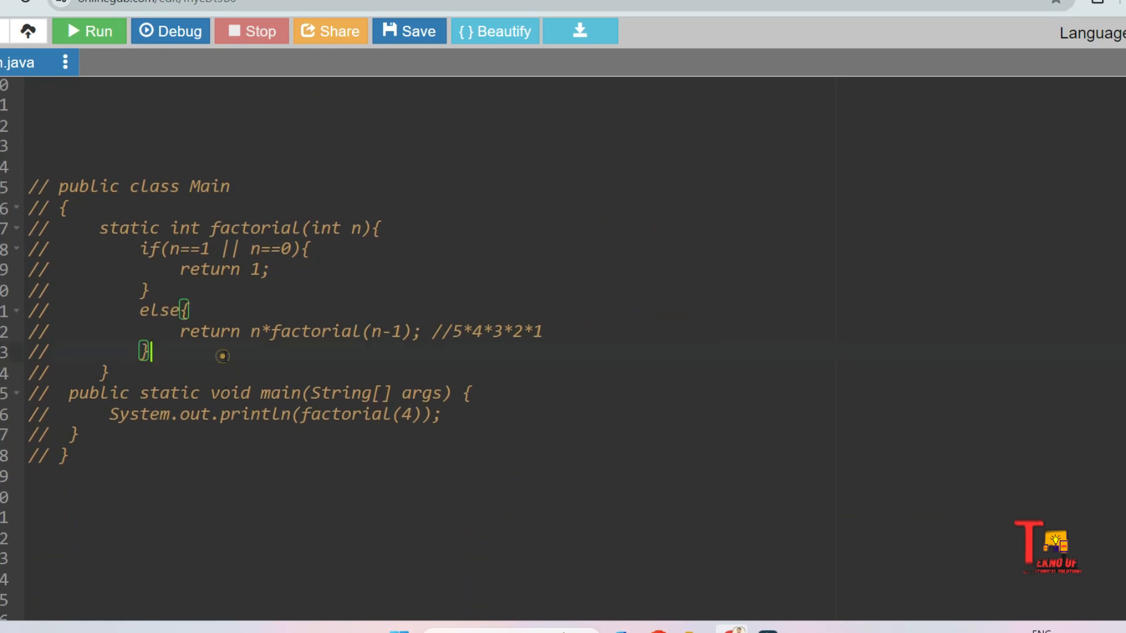
click(282, 415)
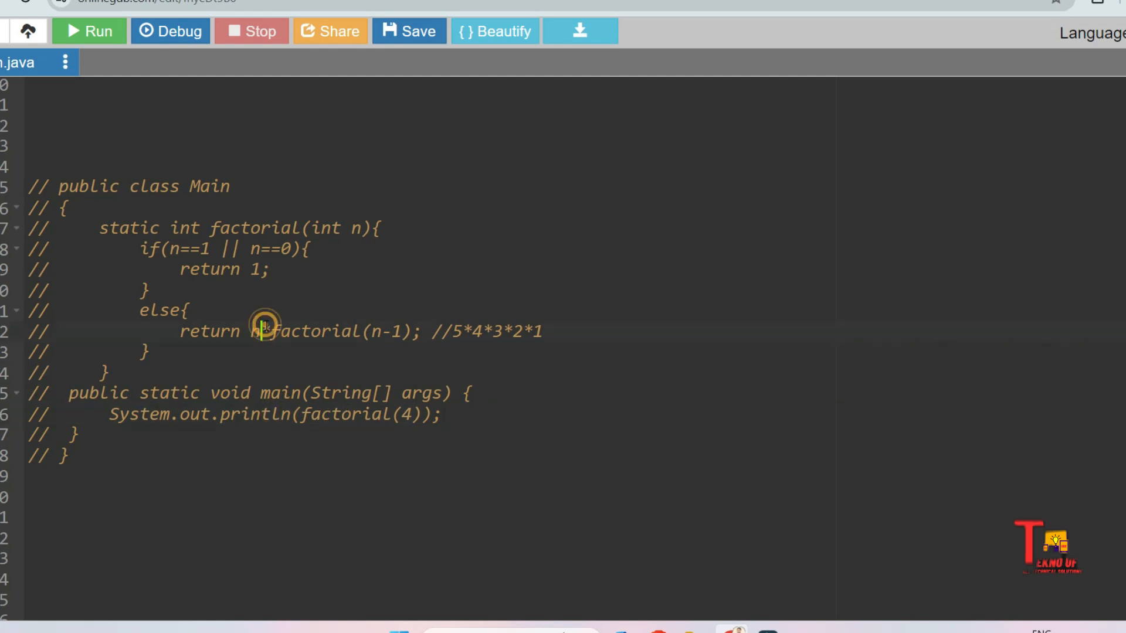
click(260, 331)
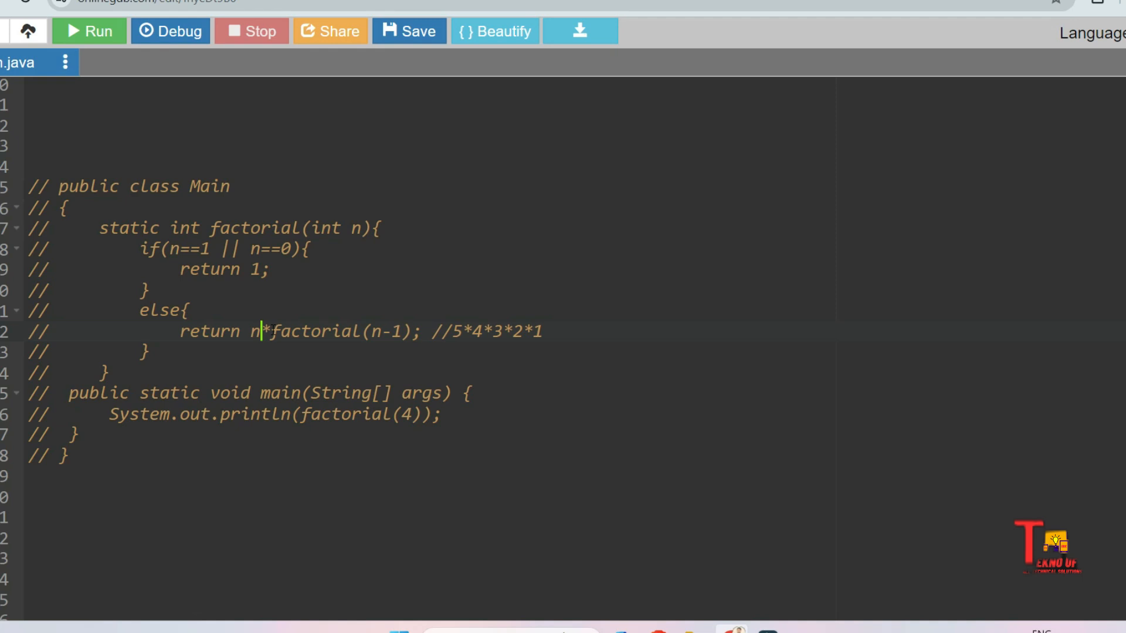
click(452, 331)
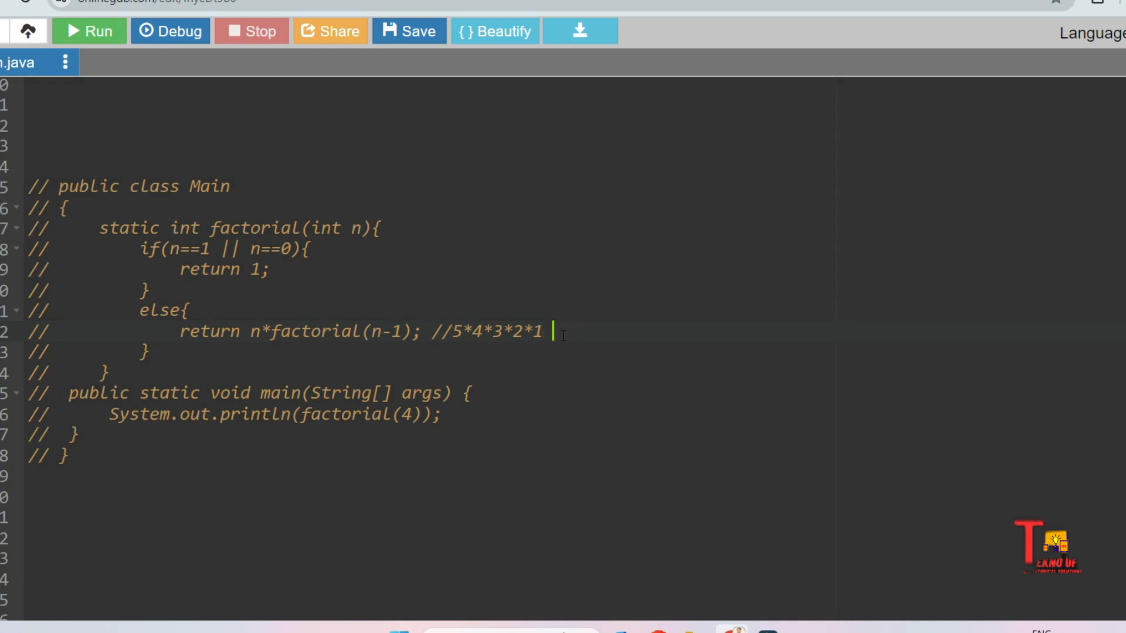
Append the running products 5 20 60 120 to the recursive return line's comment.
text(5)
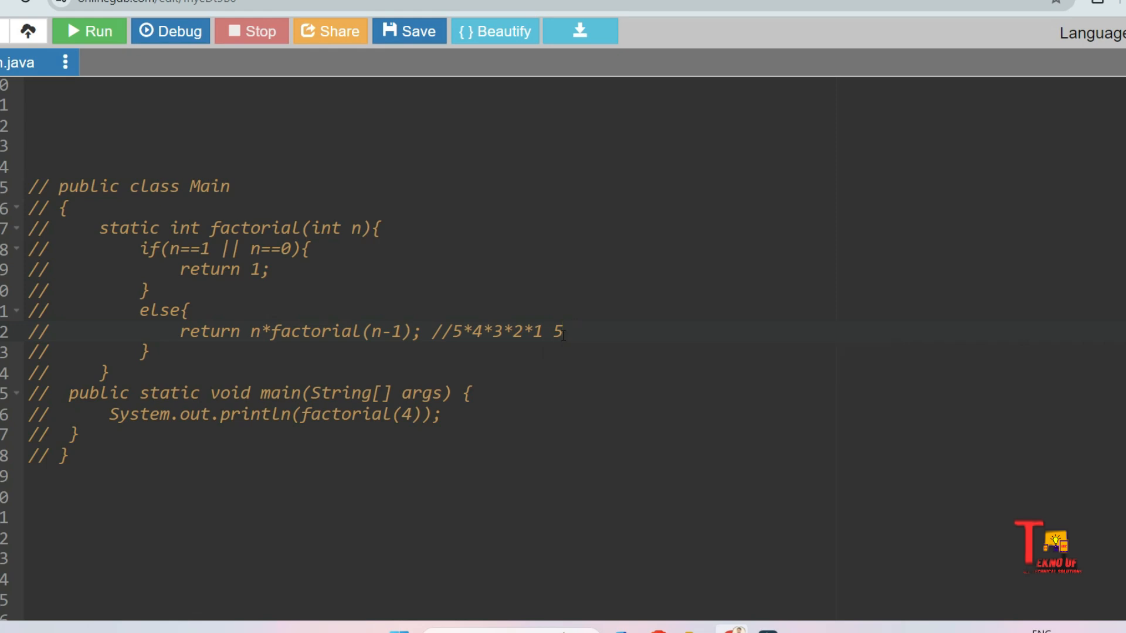
text(20)
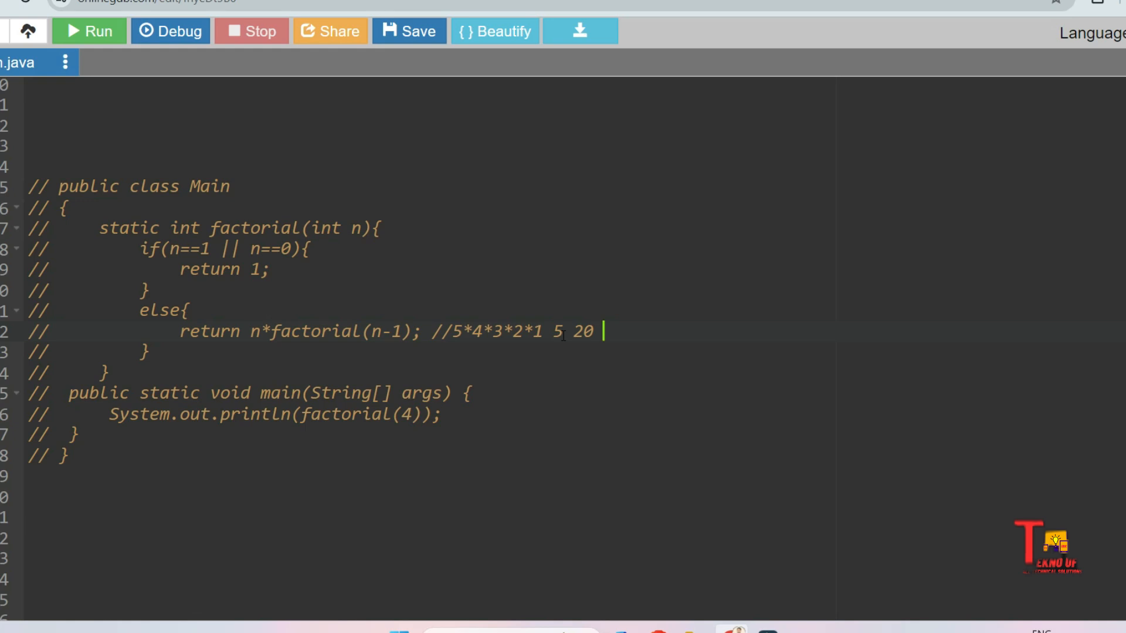
text(60)
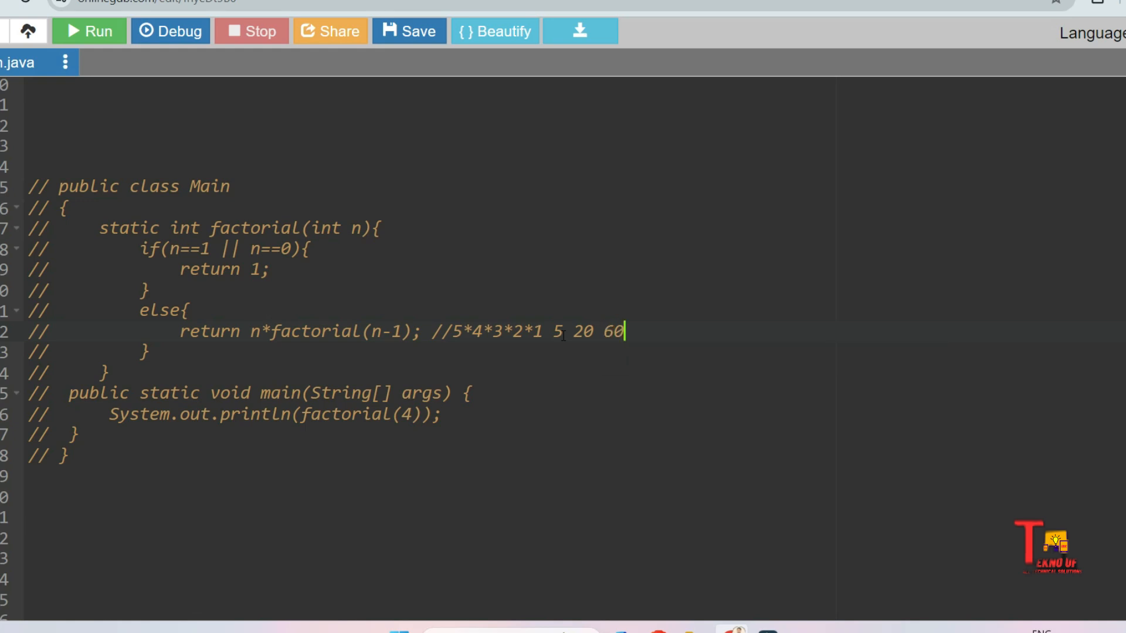
text(1)
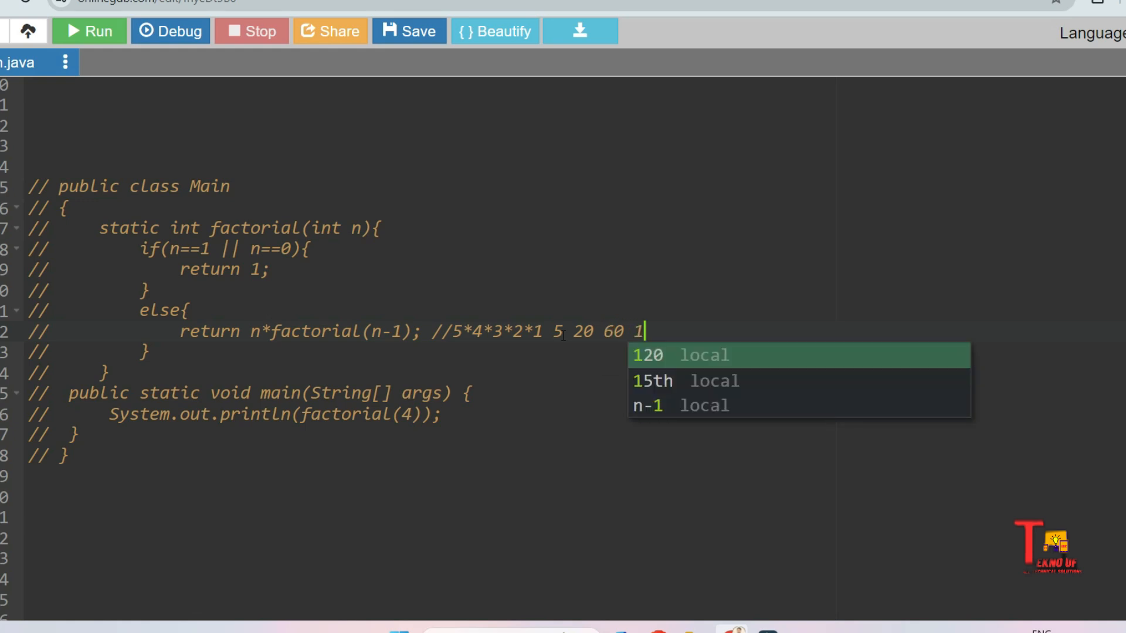
text(20)
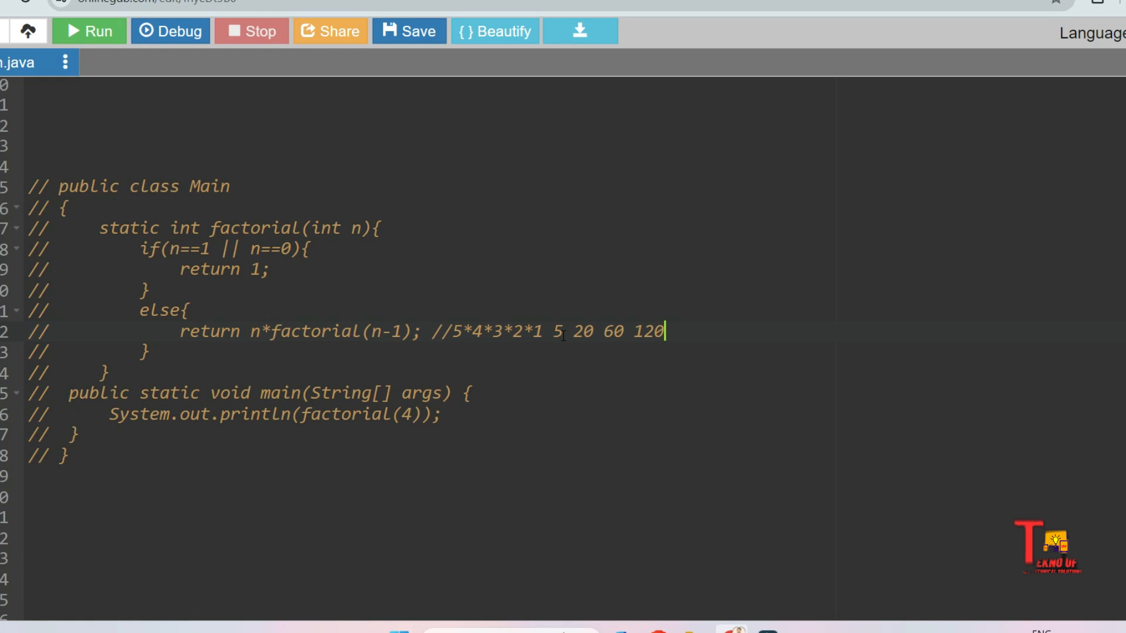
scroll(down, 3)
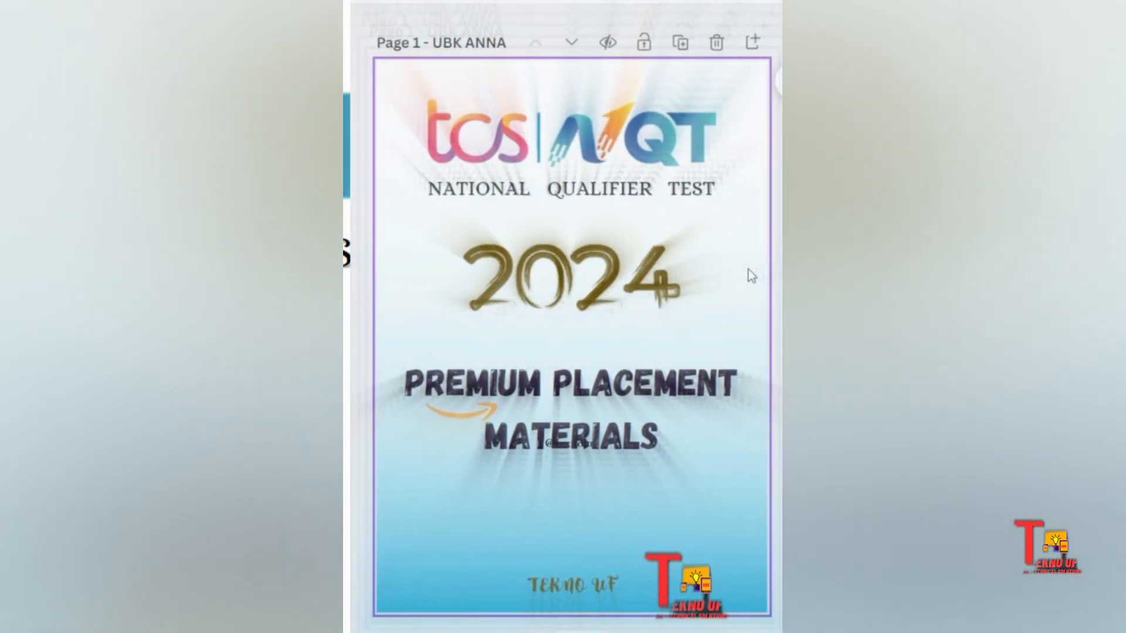
Scroll through the TCS NQT placement pages to the Mock Tests page with Mock 7–9.
scroll(down, 3)
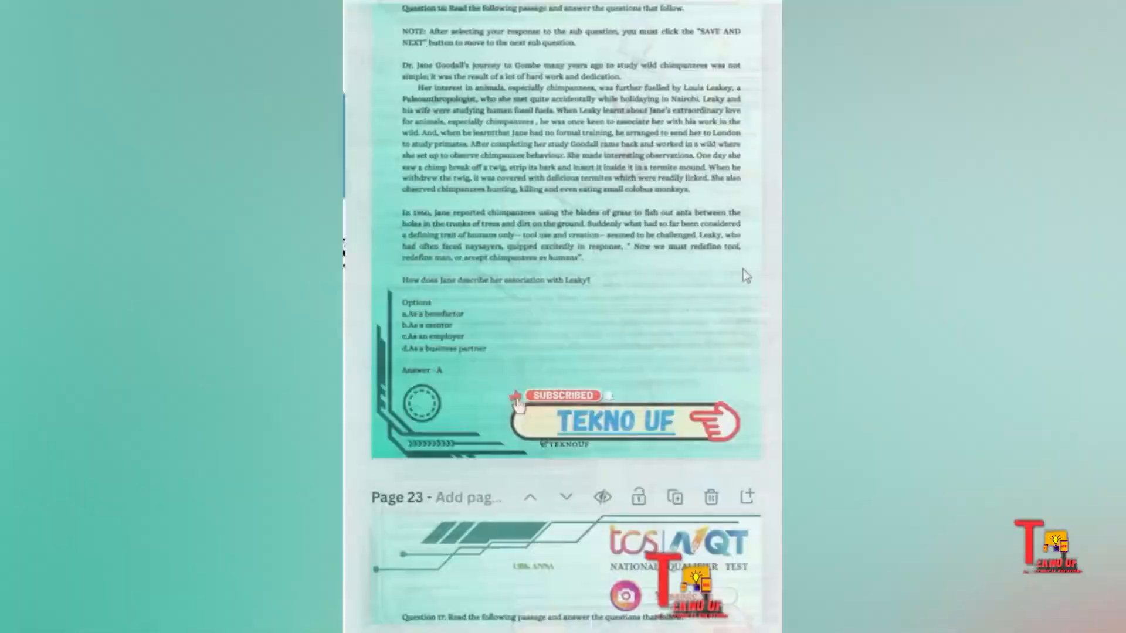
scroll(down, 3)
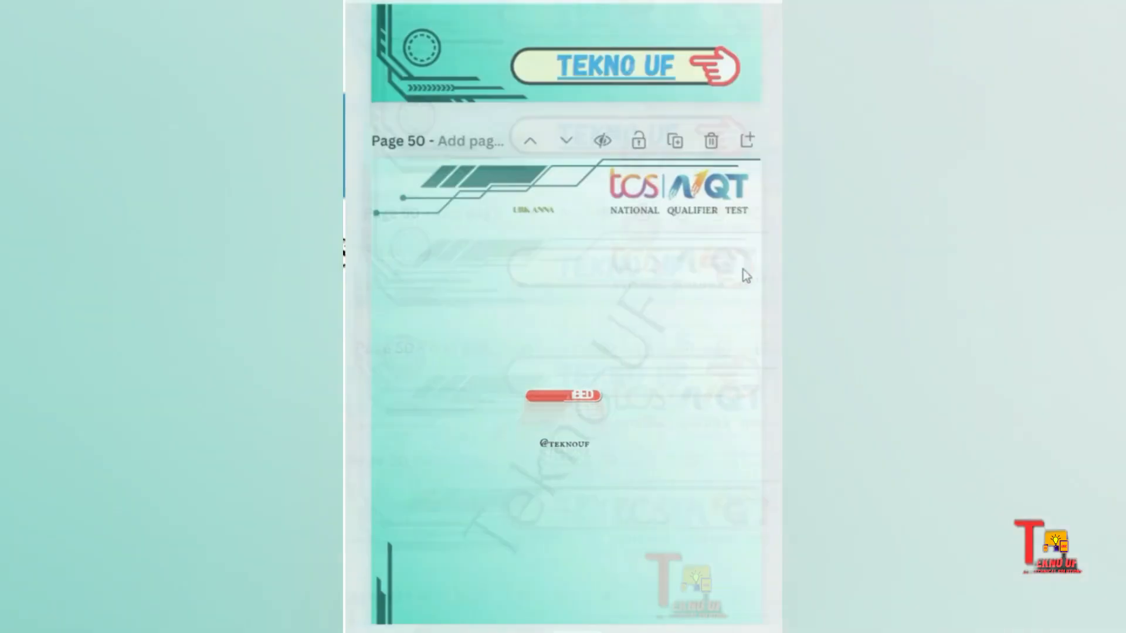
scroll(down, 3)
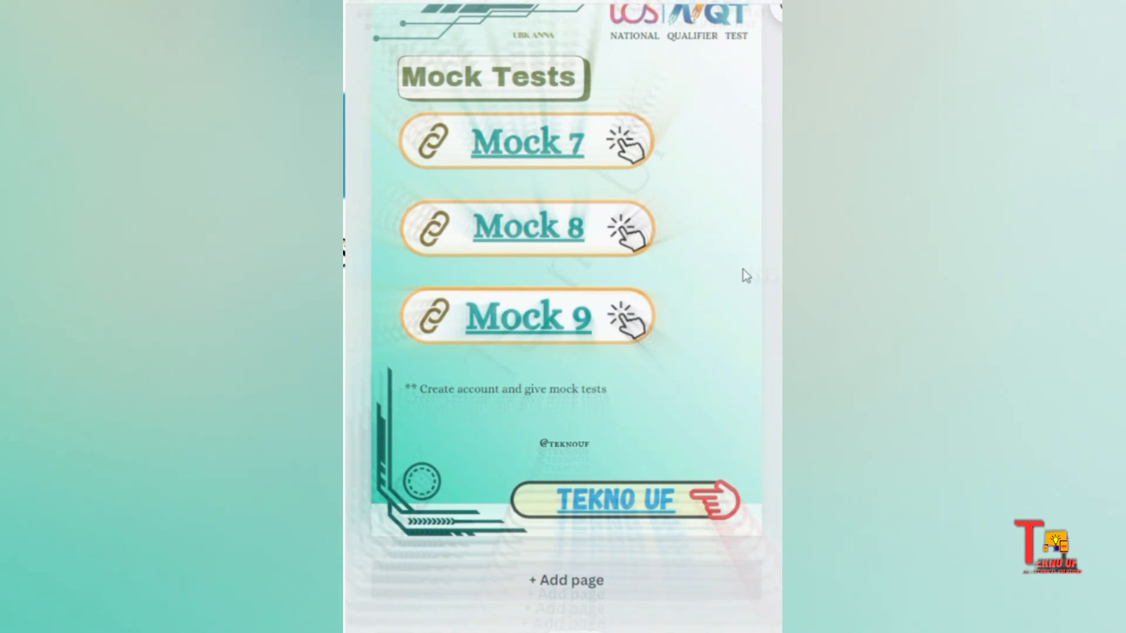
scroll(down, 3)
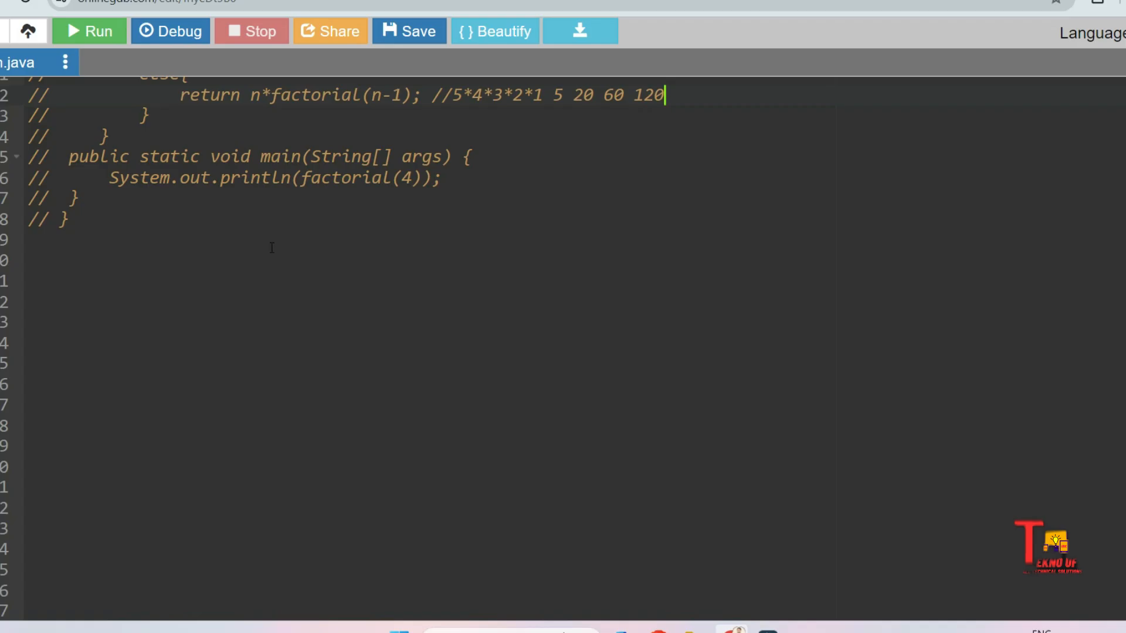
Declare public class Main with a main(String[] arr) method containing int n=5.
text(pub)
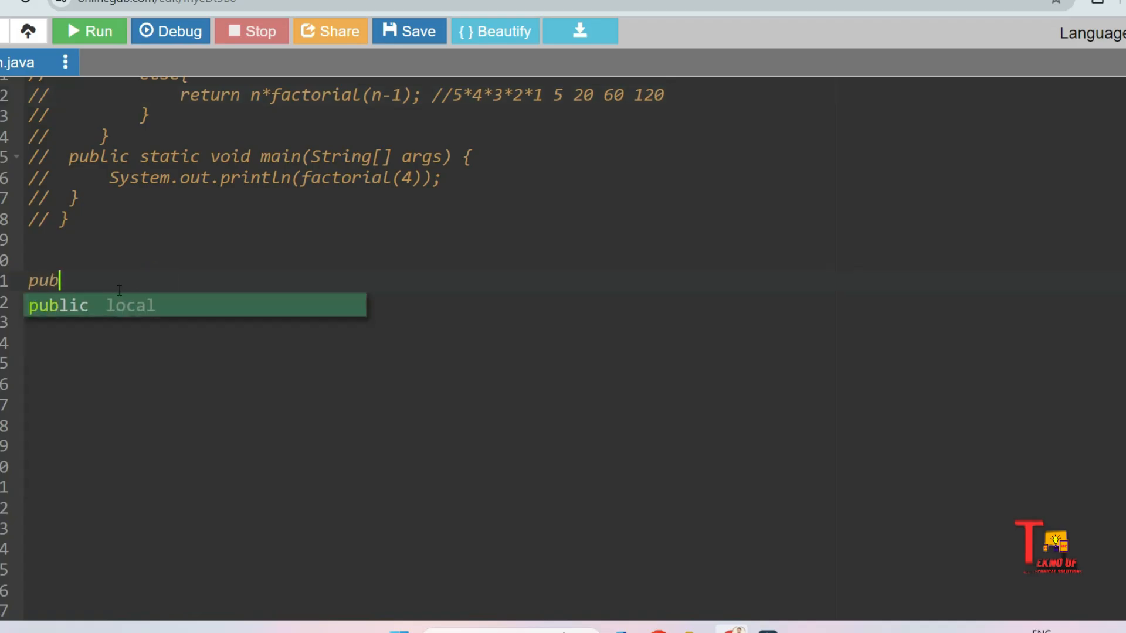
text(lic Main)
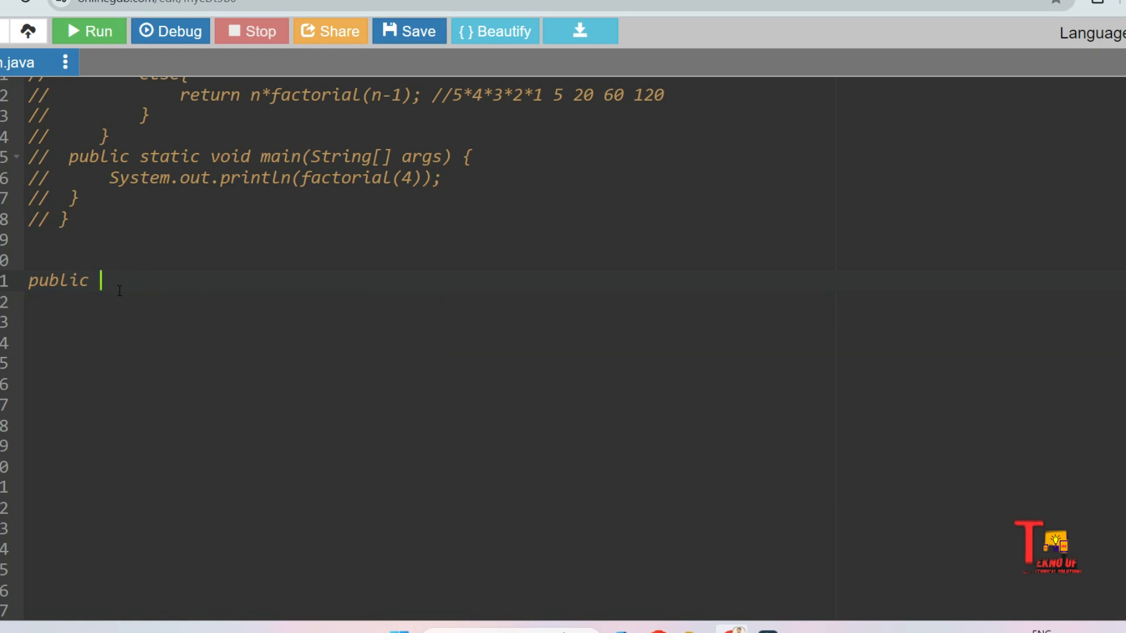
text(class Man)
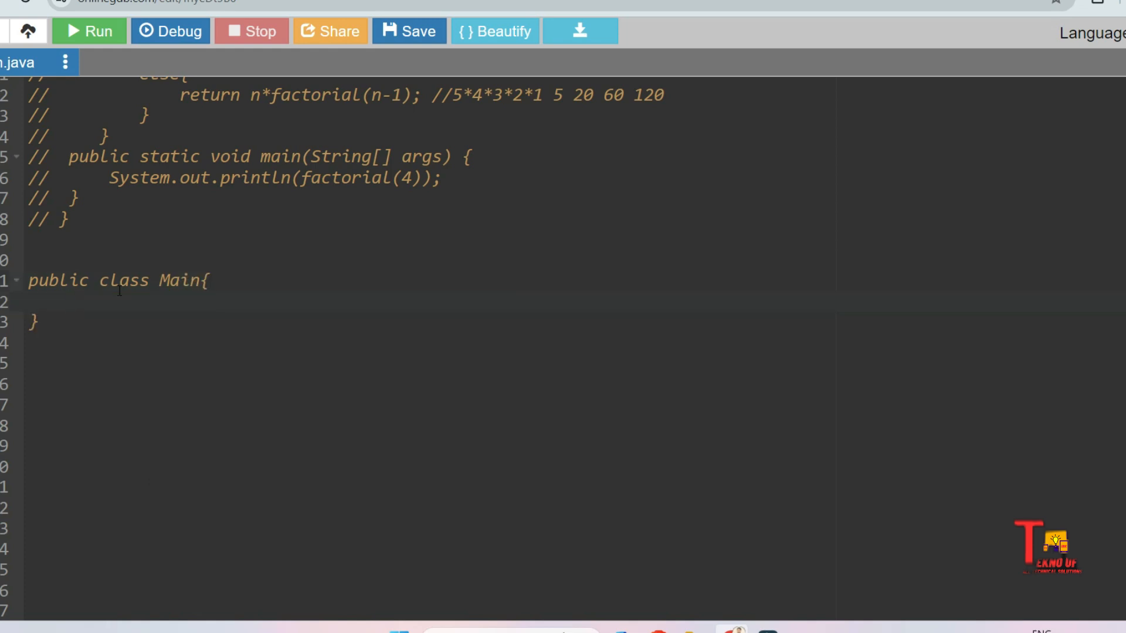
text(public st)
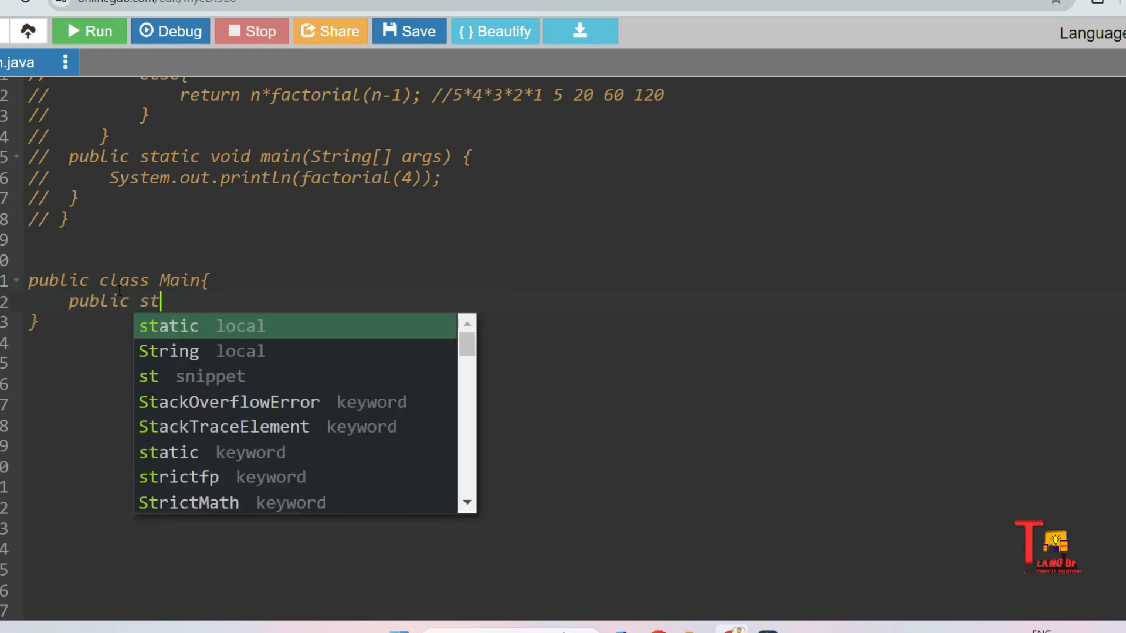
text(atic v)
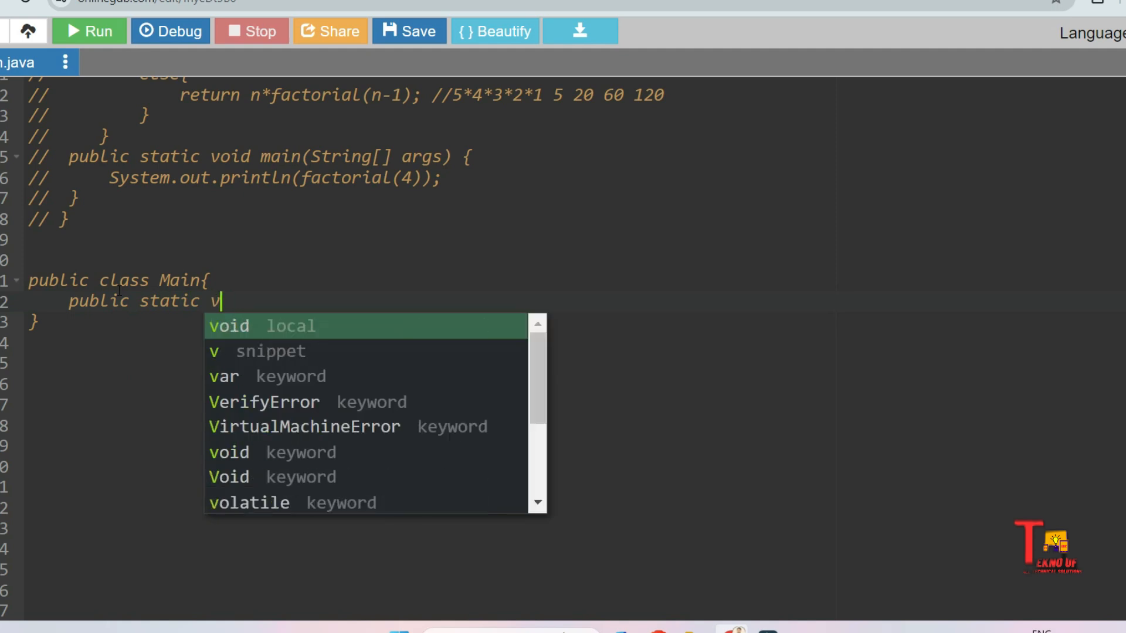
text(oid main()
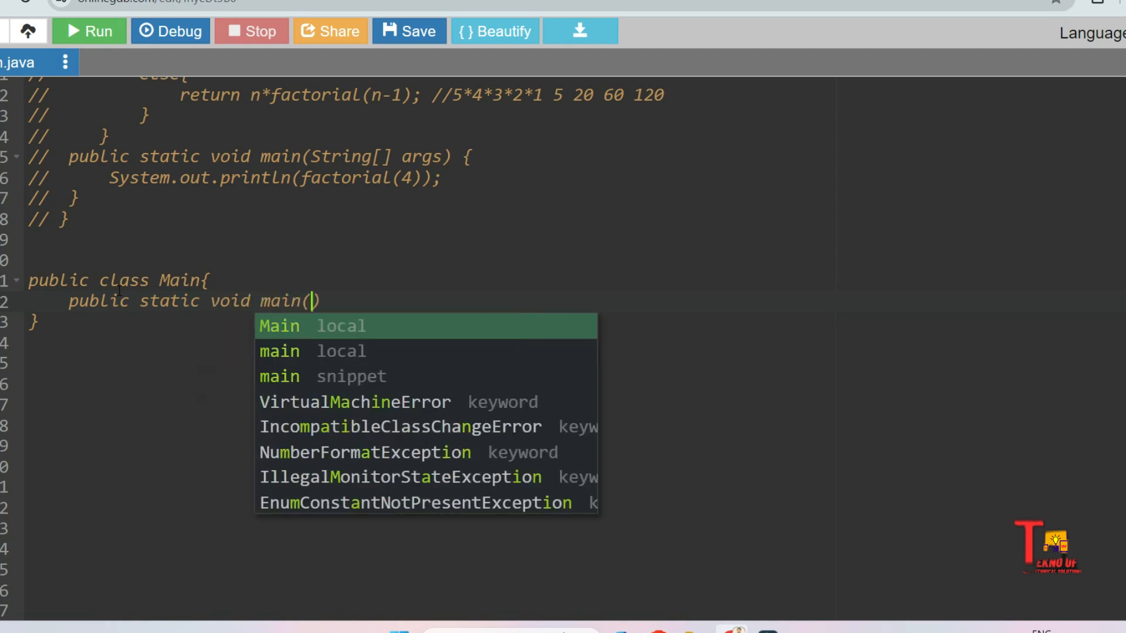
text(String[])
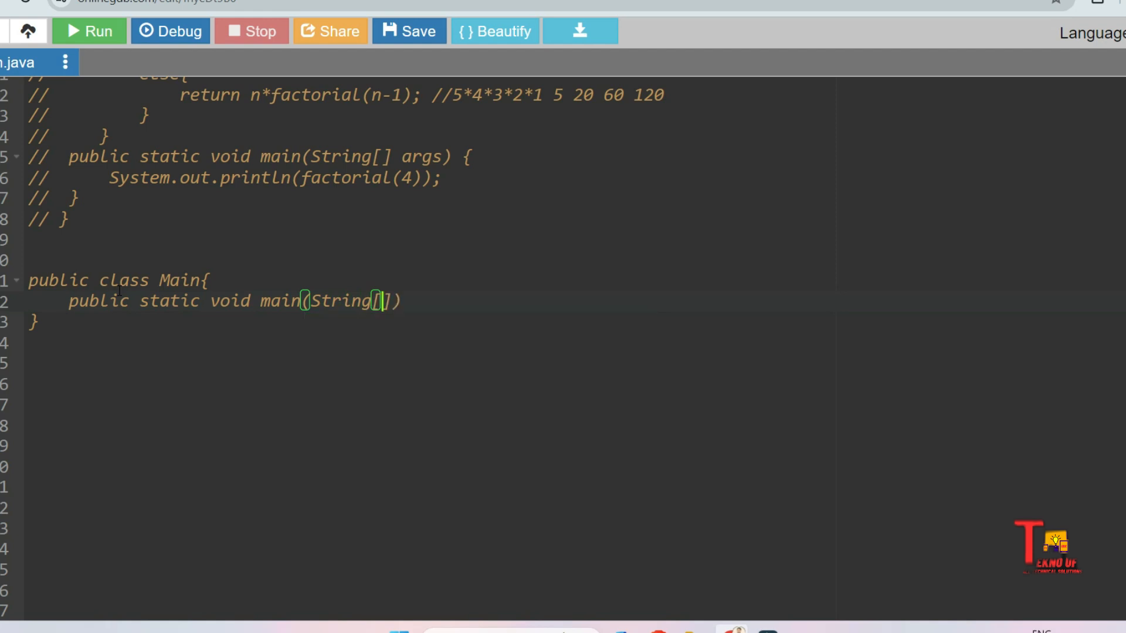
text(arr){)
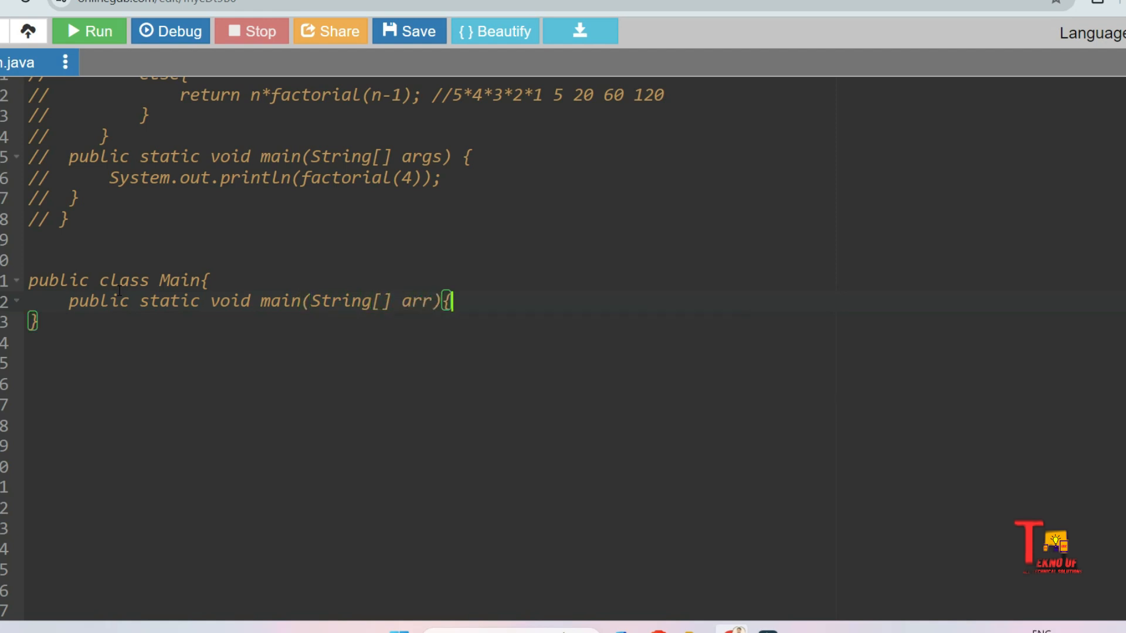
text(int)
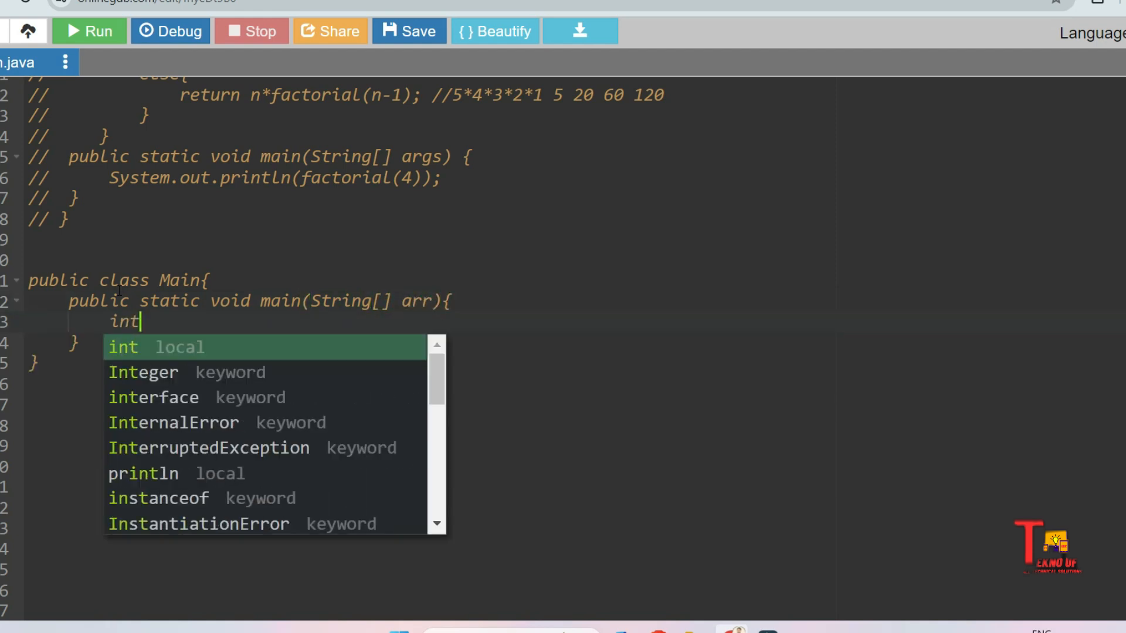
text(n=5)
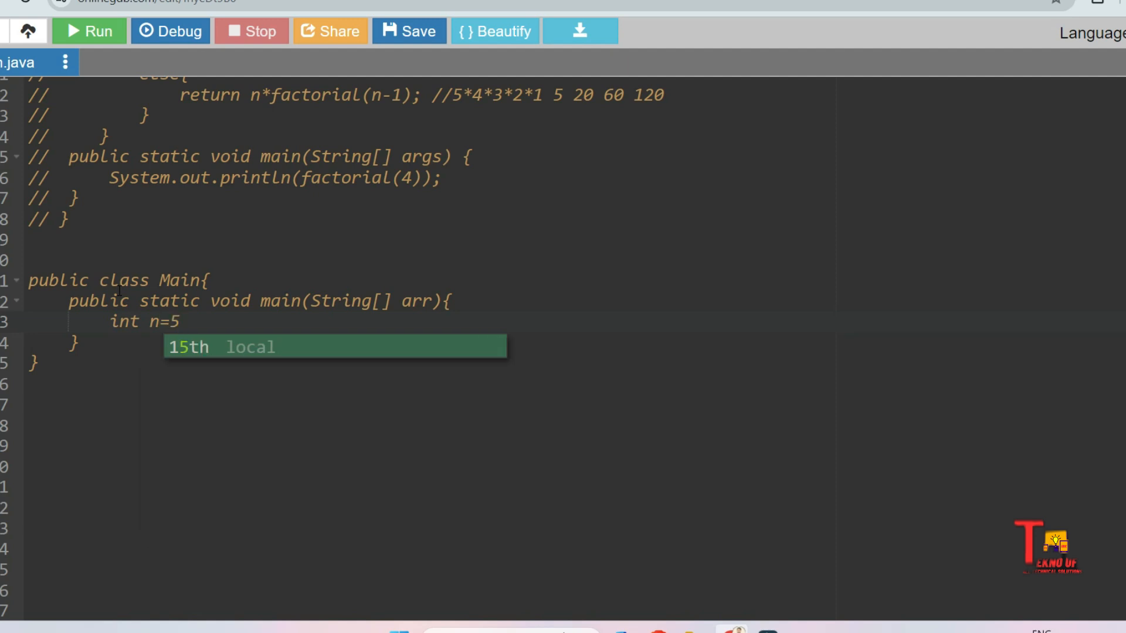
Finish int n=5; and write the for(int i=0;i<n;i++) loop header below it.
text(;)
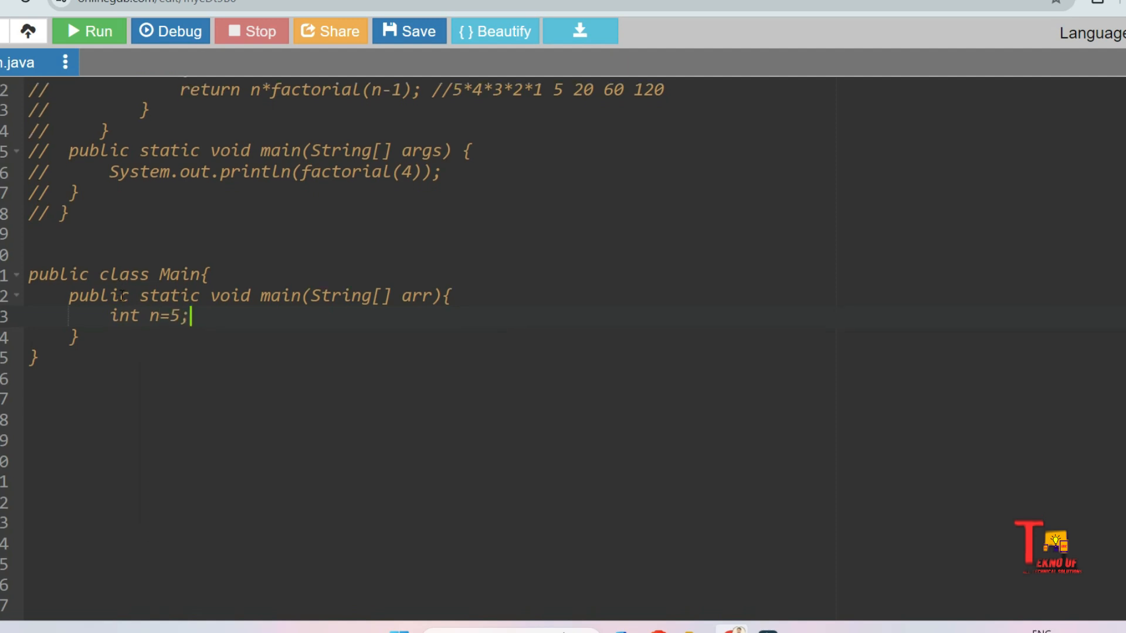
key(Enter)
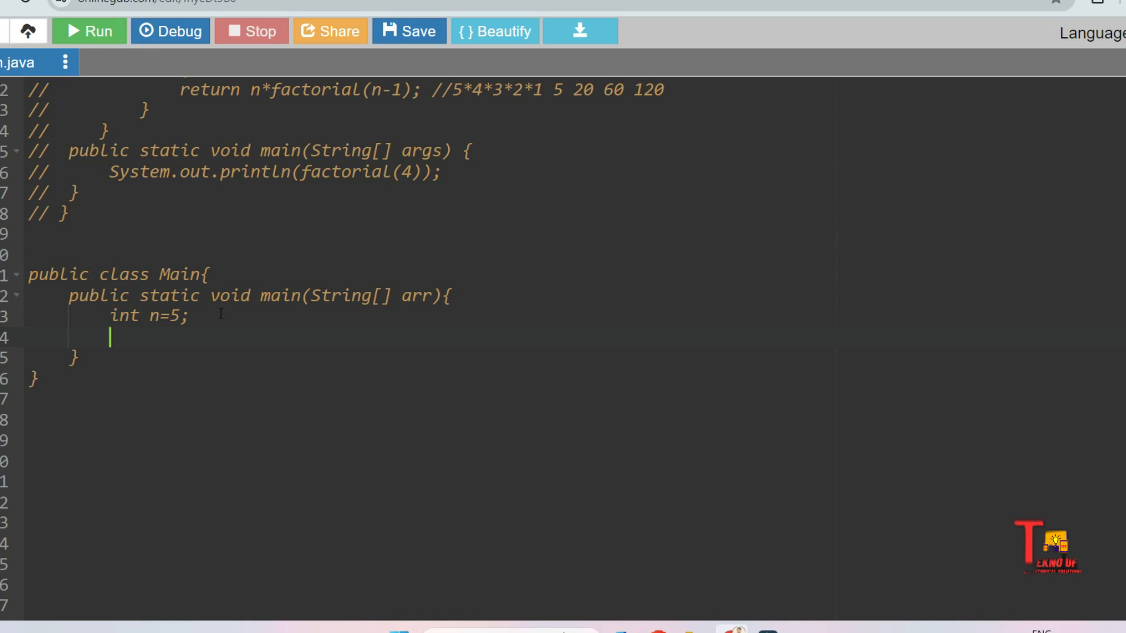
text(for(int i=)
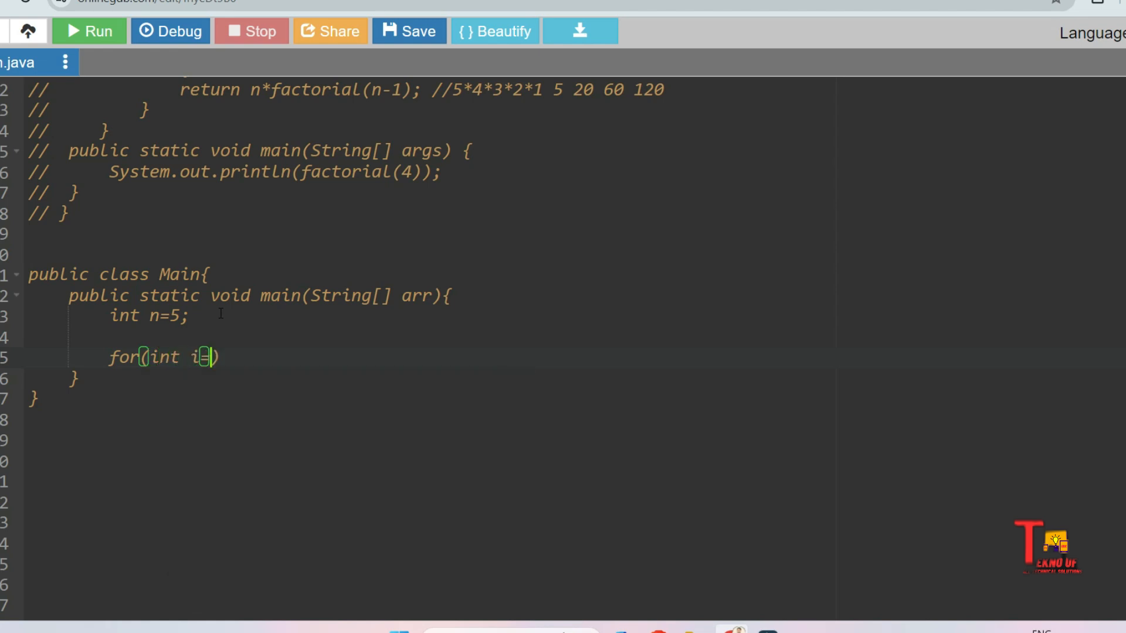
text(=0;i<)
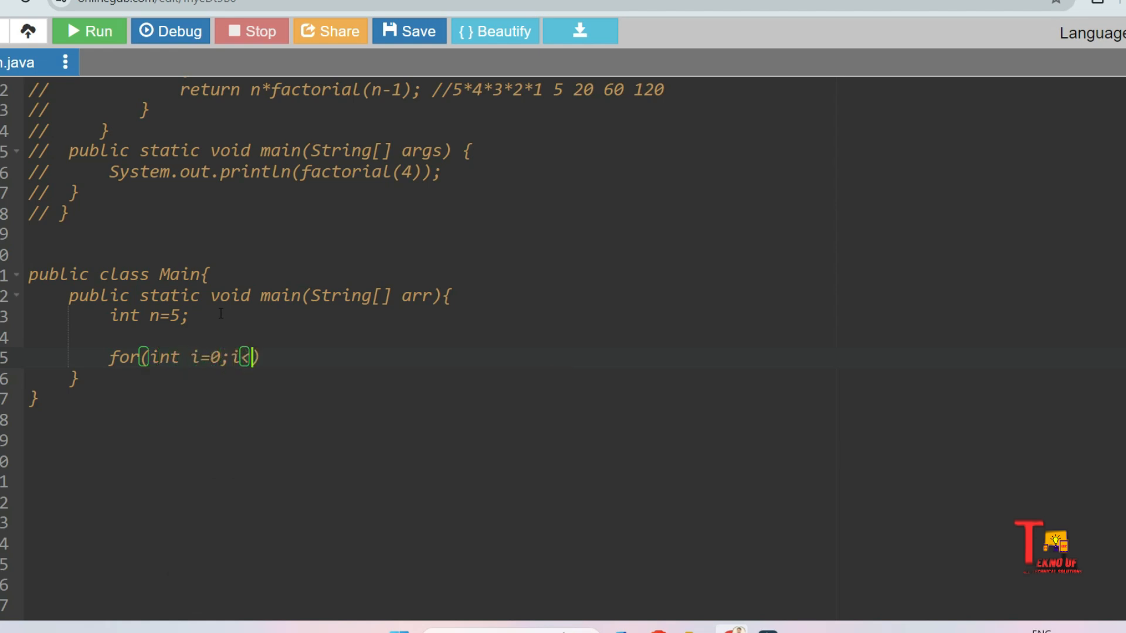
text(n;i++)
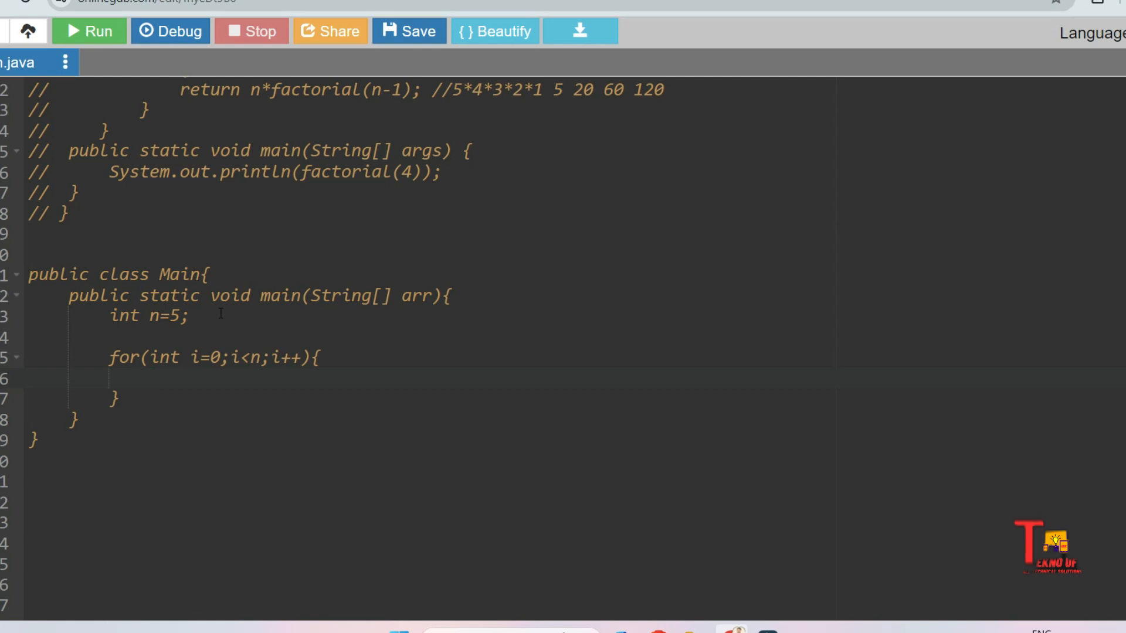
Declare int sum=0 and give the for loop the body sum+=1.
text(sum)
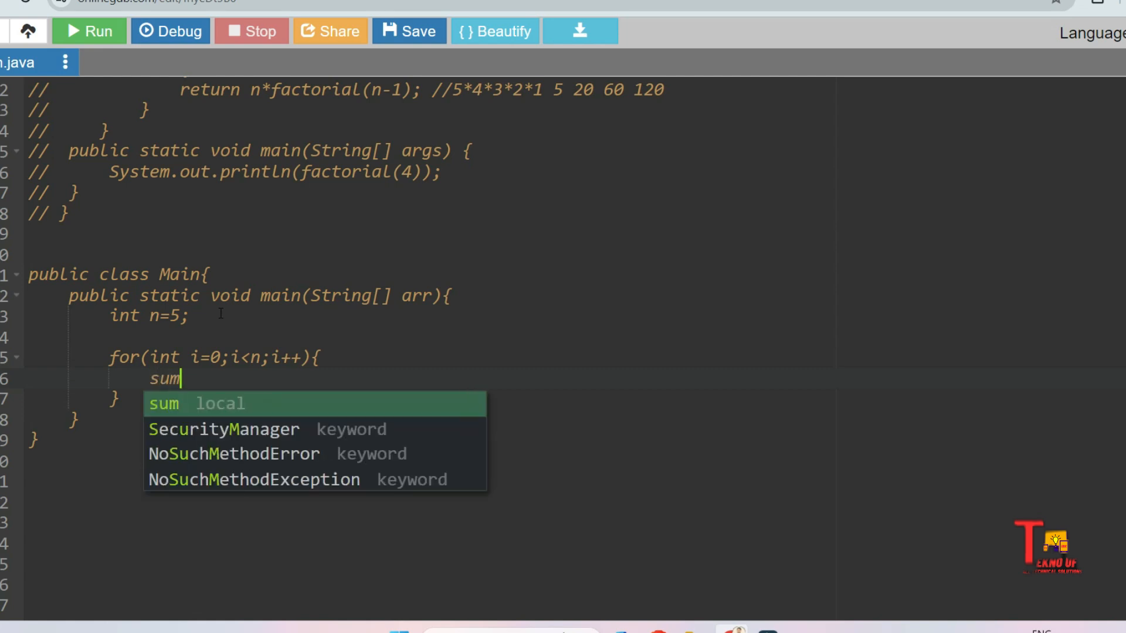
text(+)
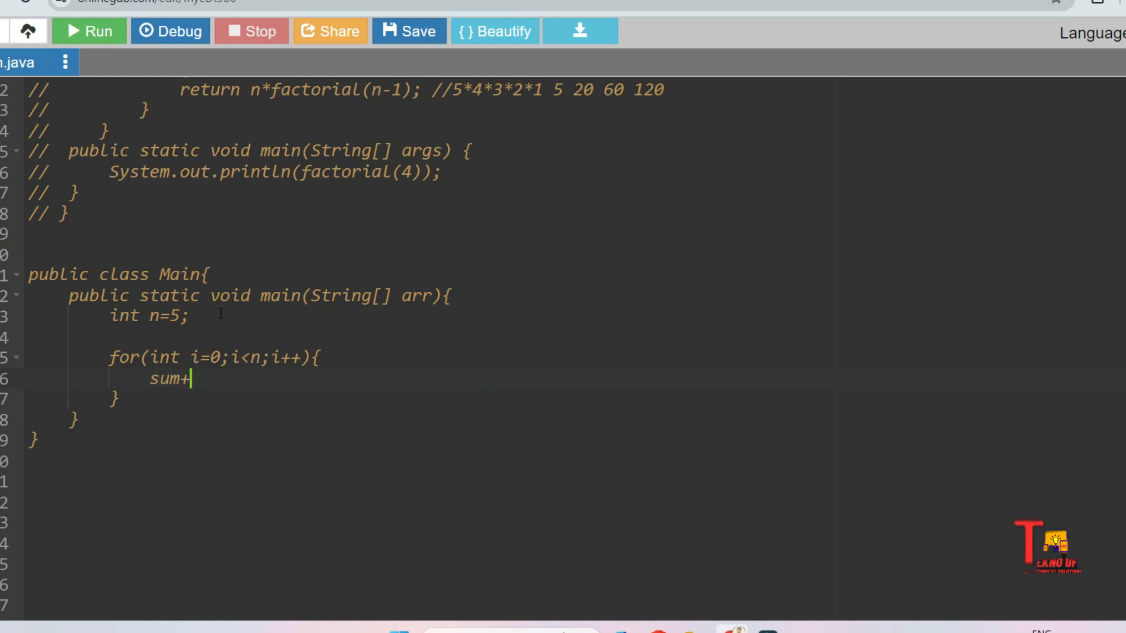
text(=)
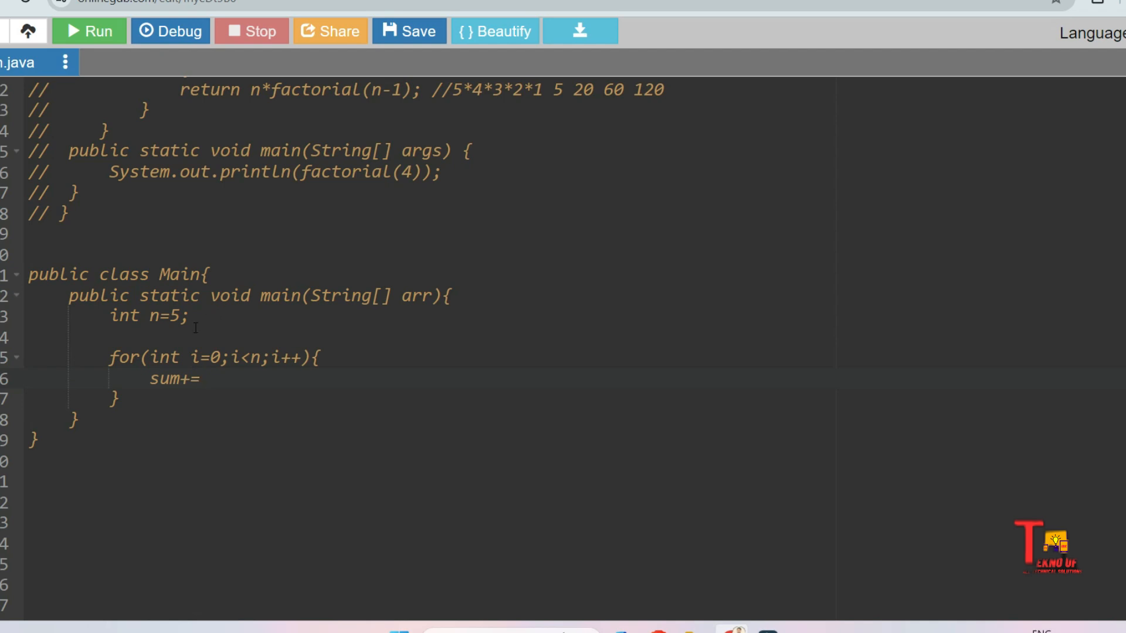
text(int s)
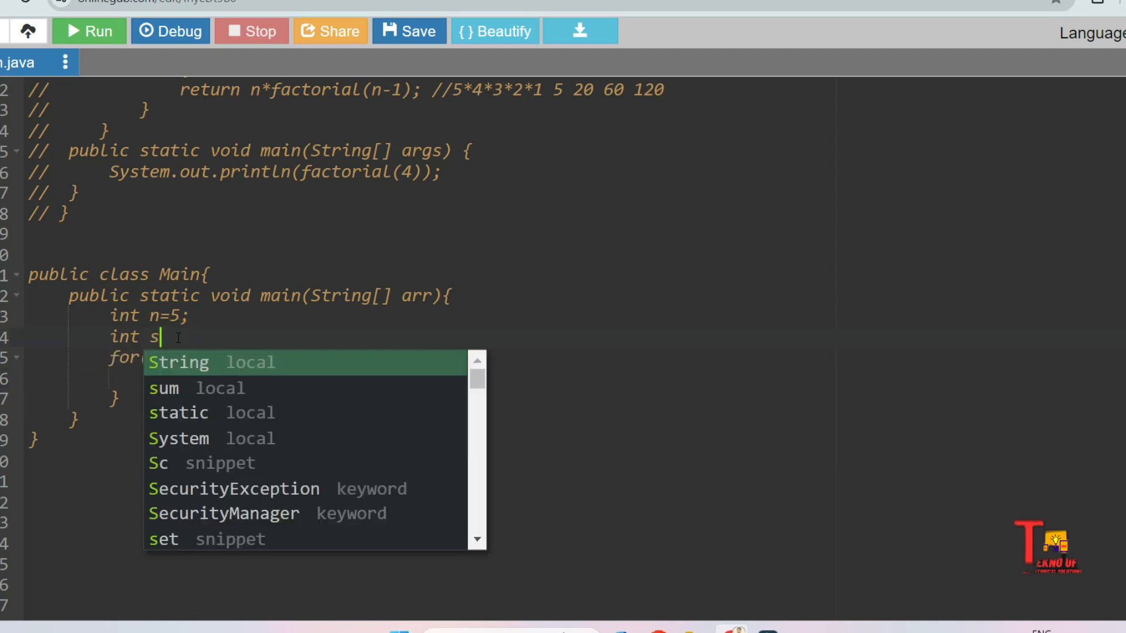
text(um=0)
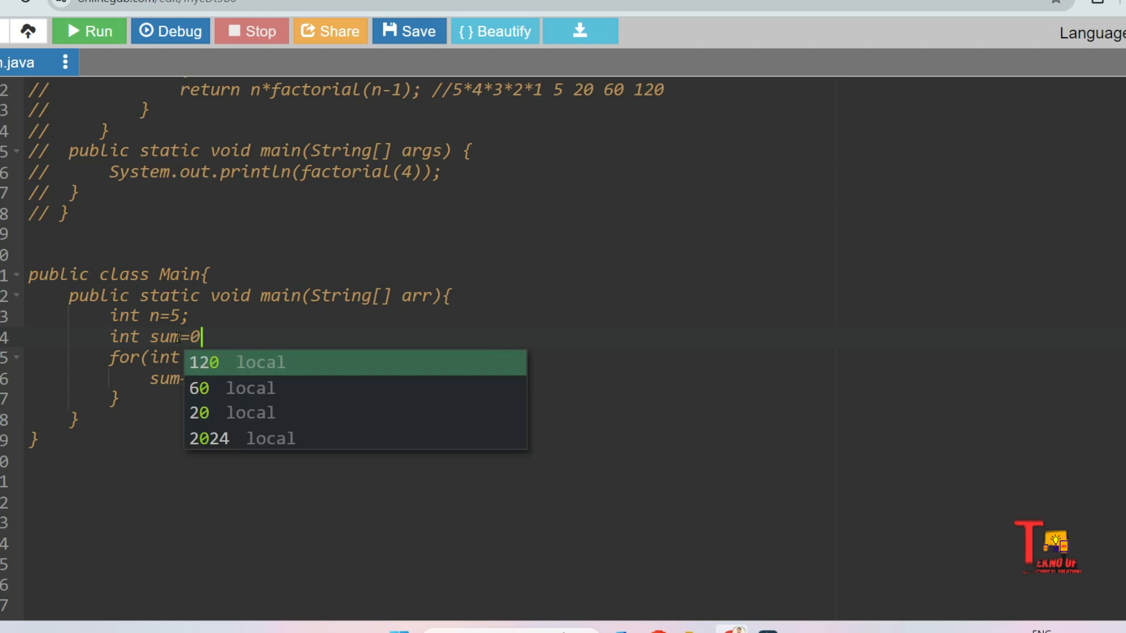
text(;)
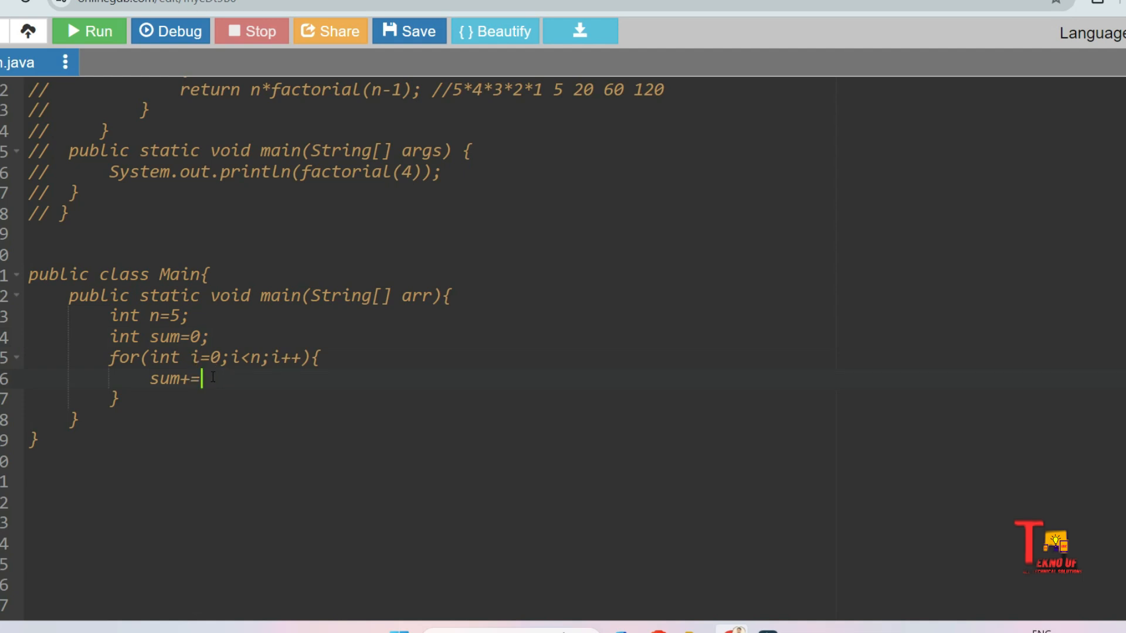
text(1;)
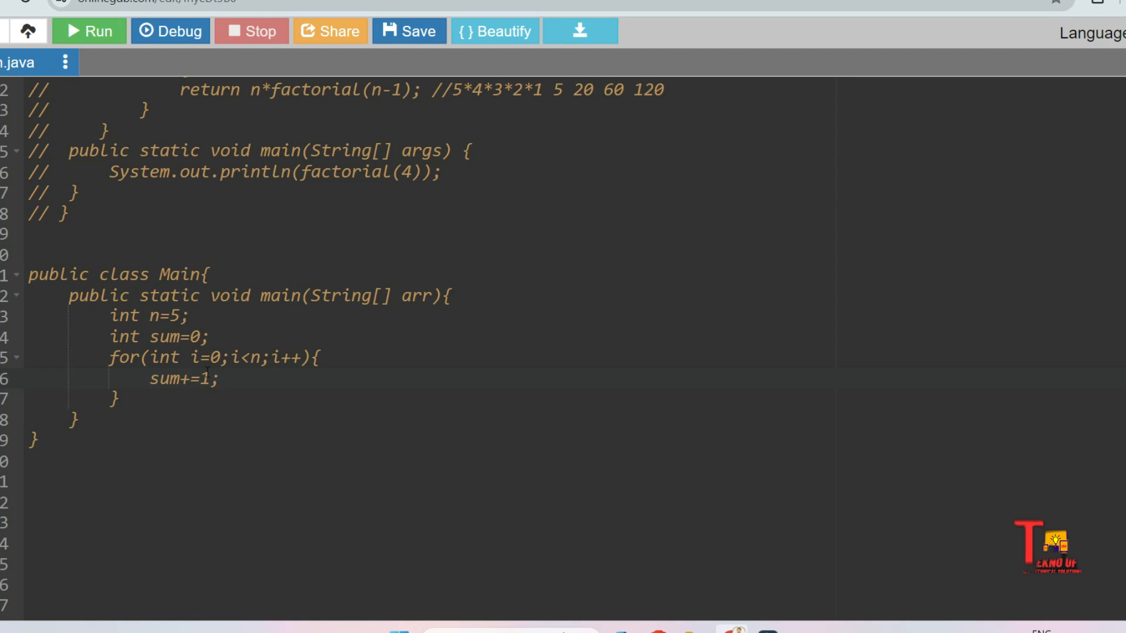
key(enter)
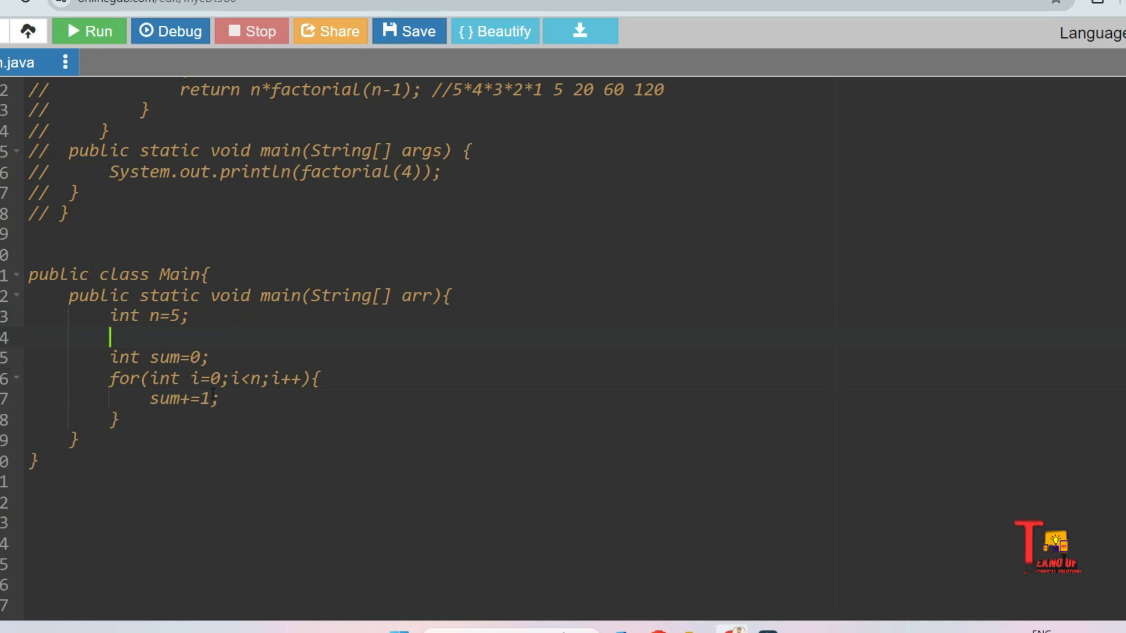
Declare int result=1 and set result=sum after the for loop.
text(int result)
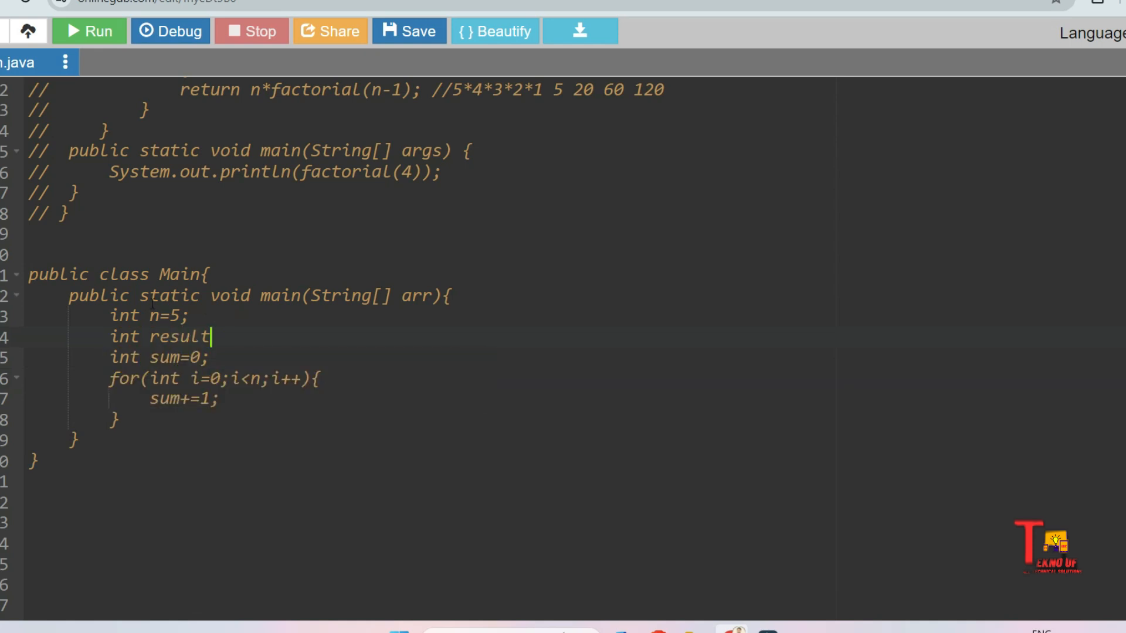
text(=1;)
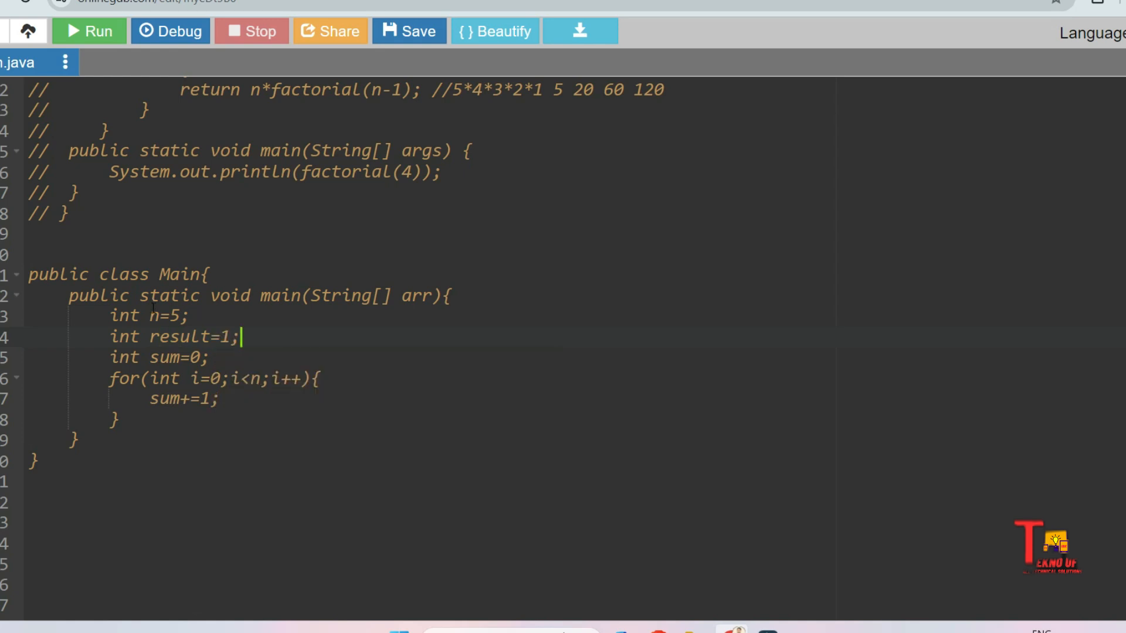
text(result)
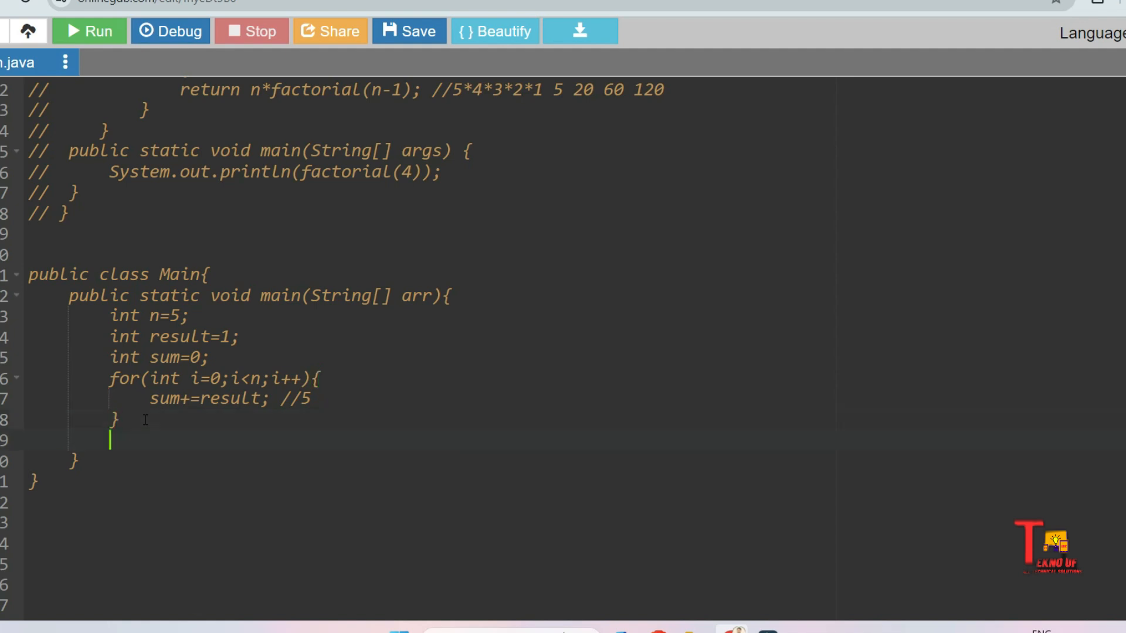
text(resul)
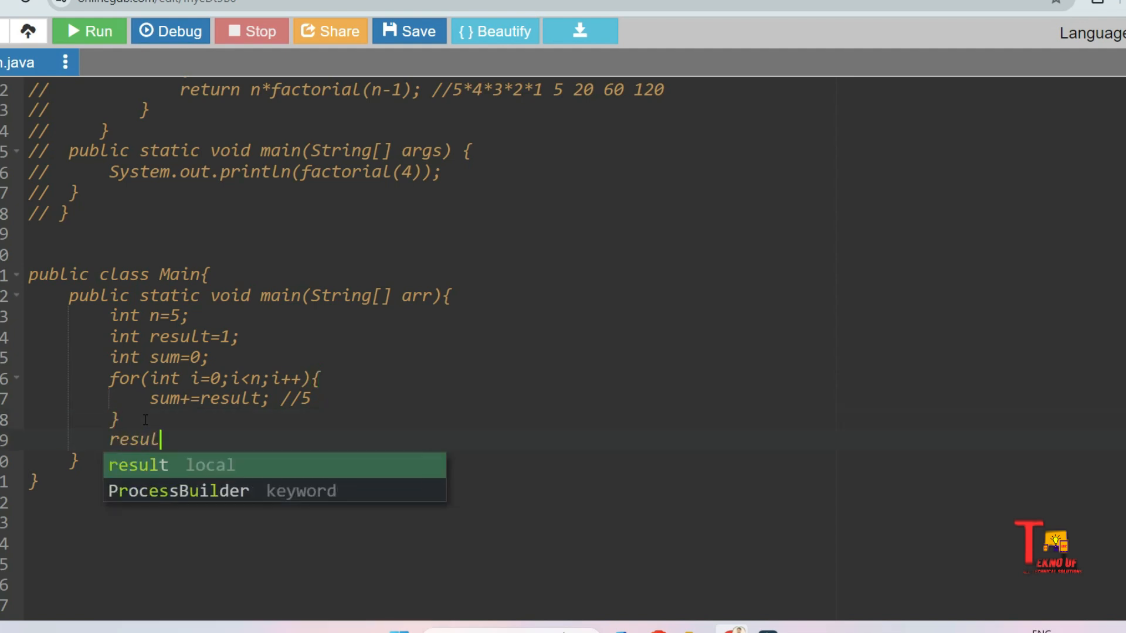
text(t=)
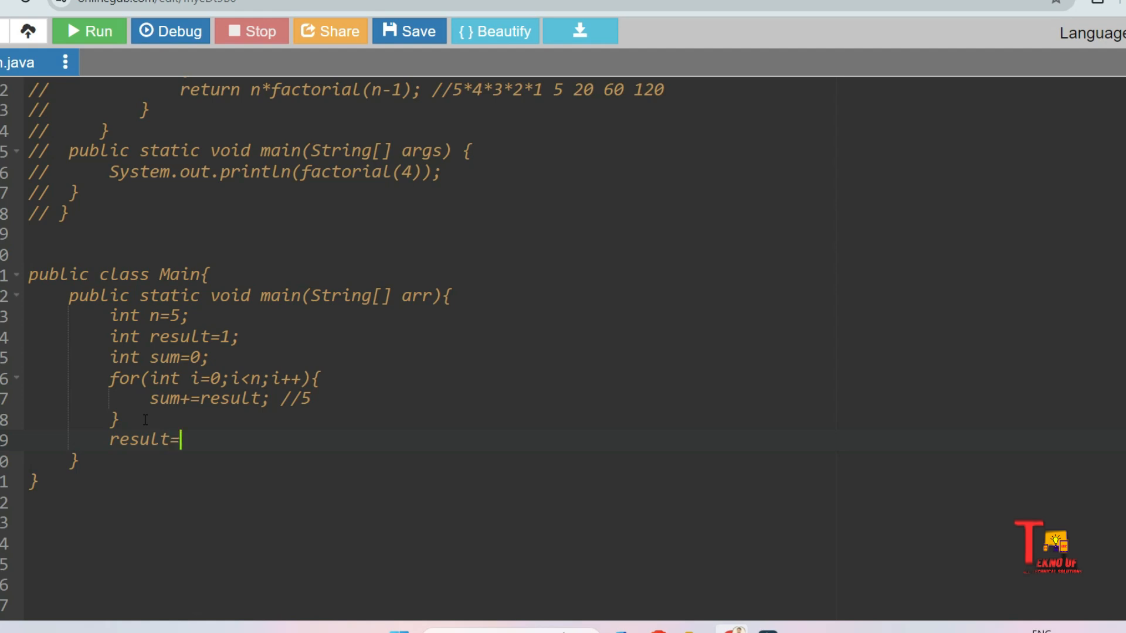
text(sum;)
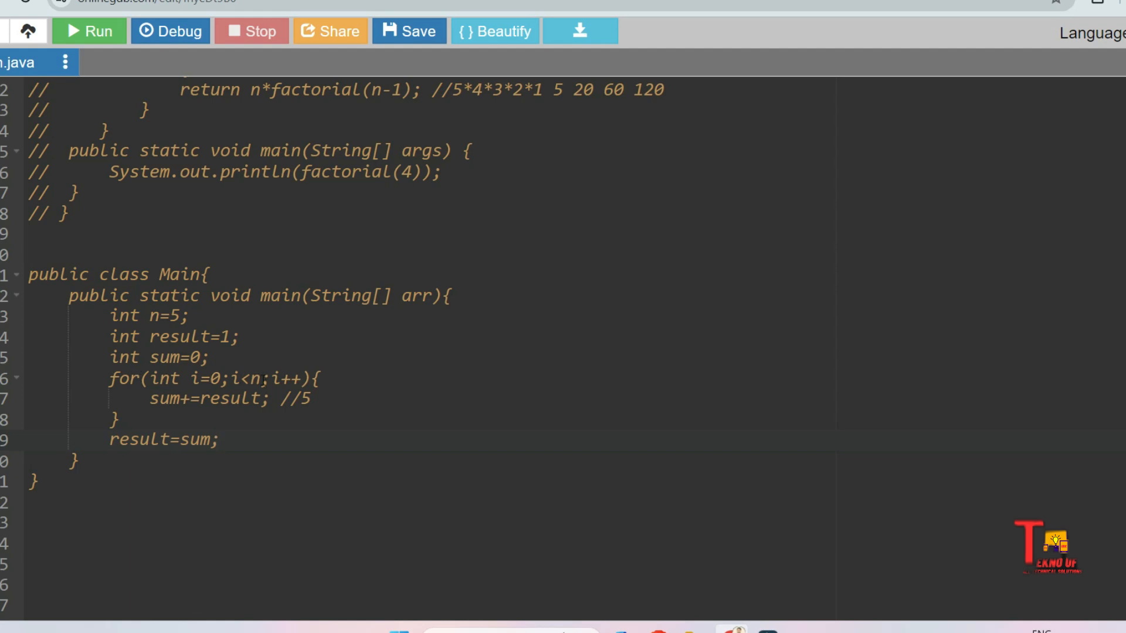
Append 20 to the //5 comment and add the n-- decrement.
click(219, 439)
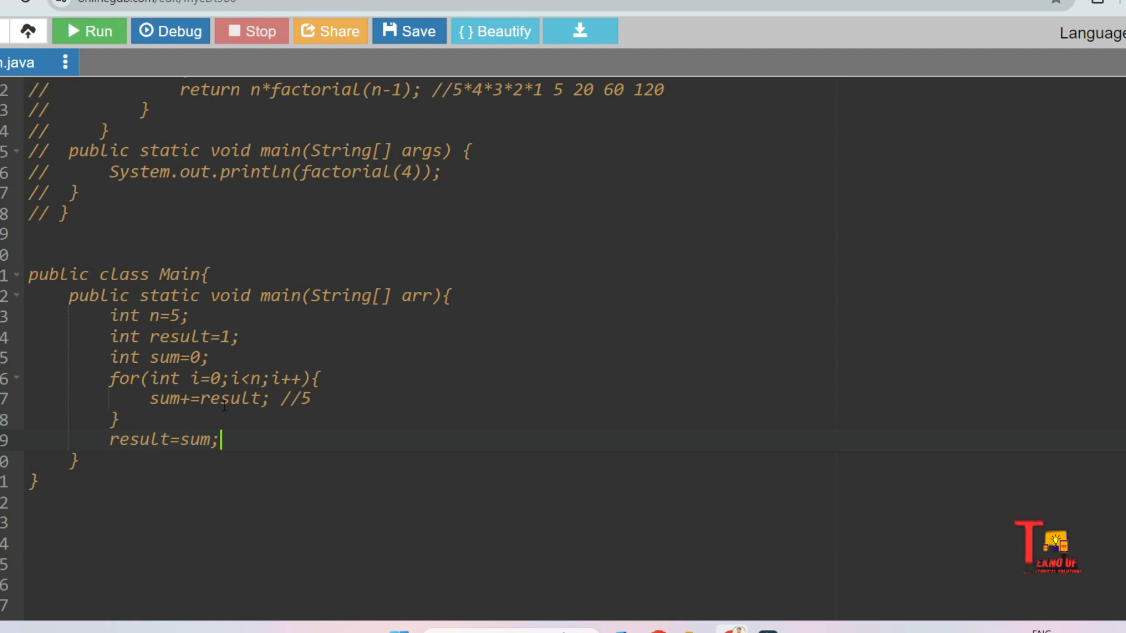
text(20)
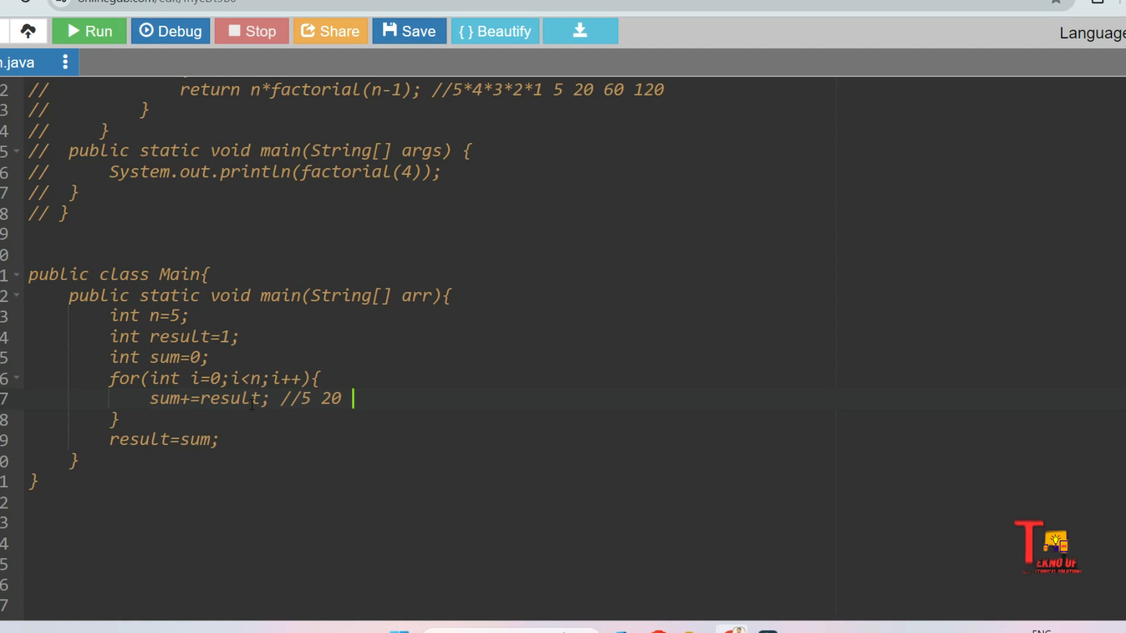
text(n--;)
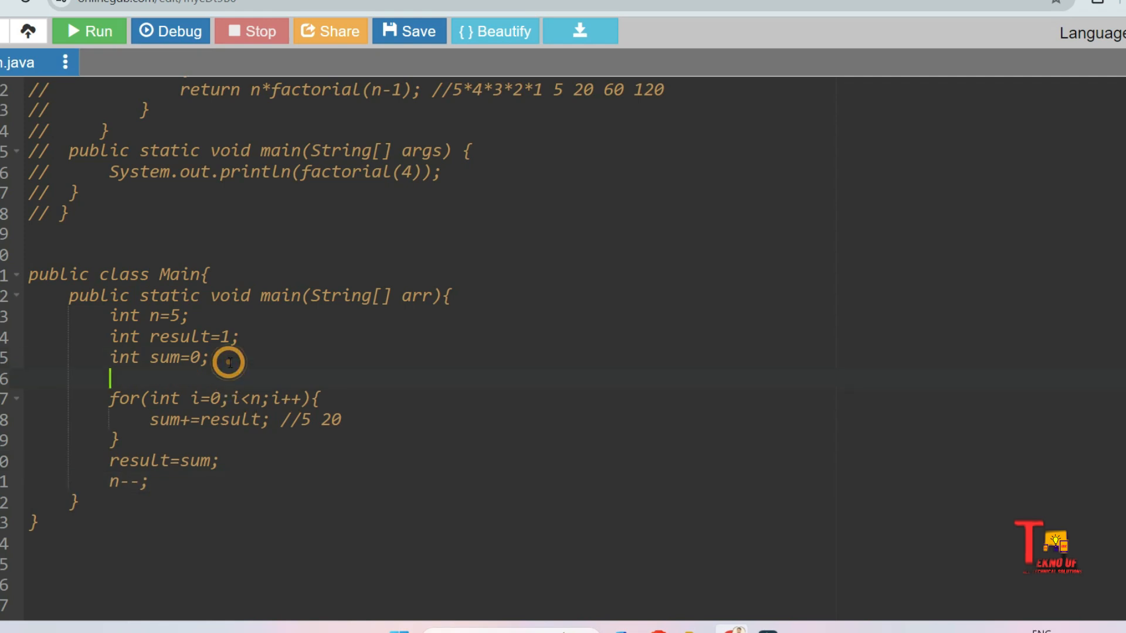
Enclose the for loop and the result and n updates in while(n>1).
text(while()
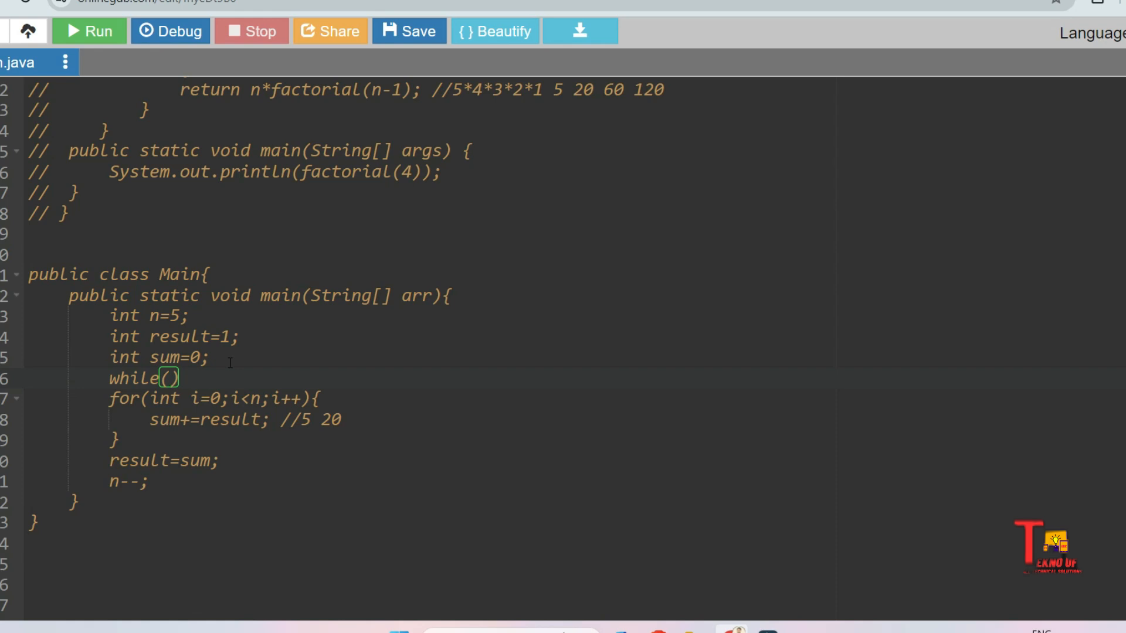
text(n)
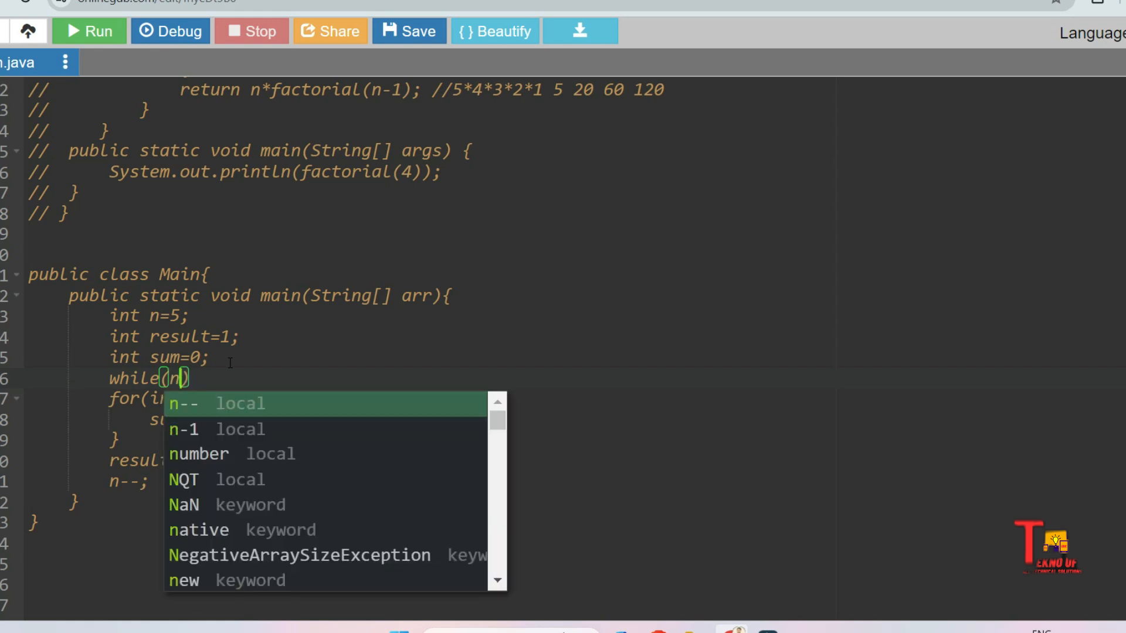
text(>1)
text(})
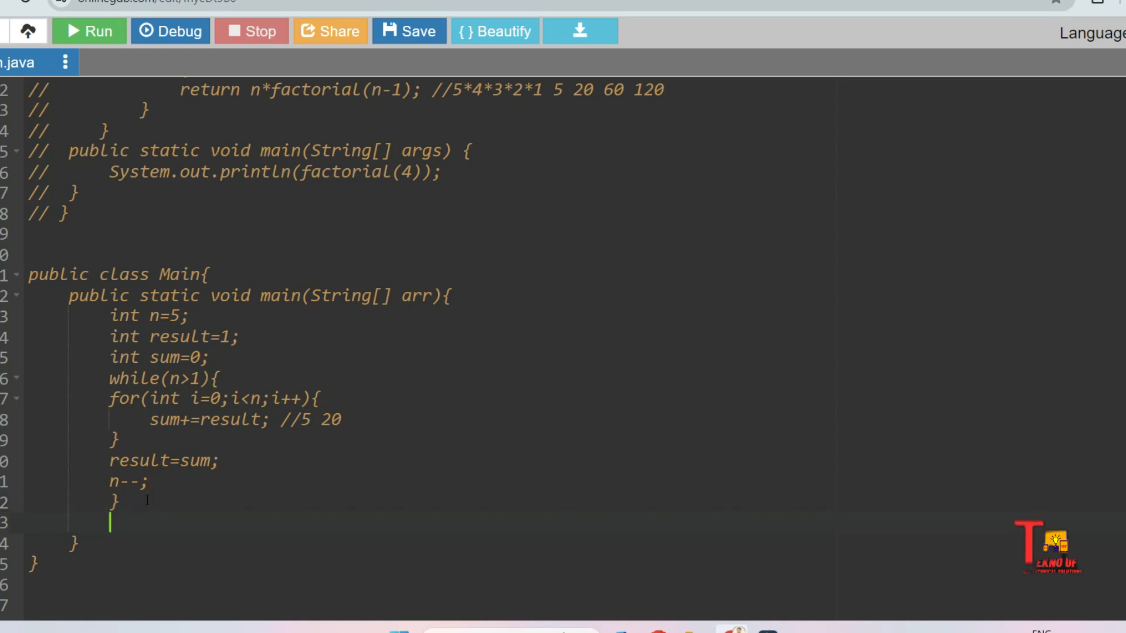
text(print)
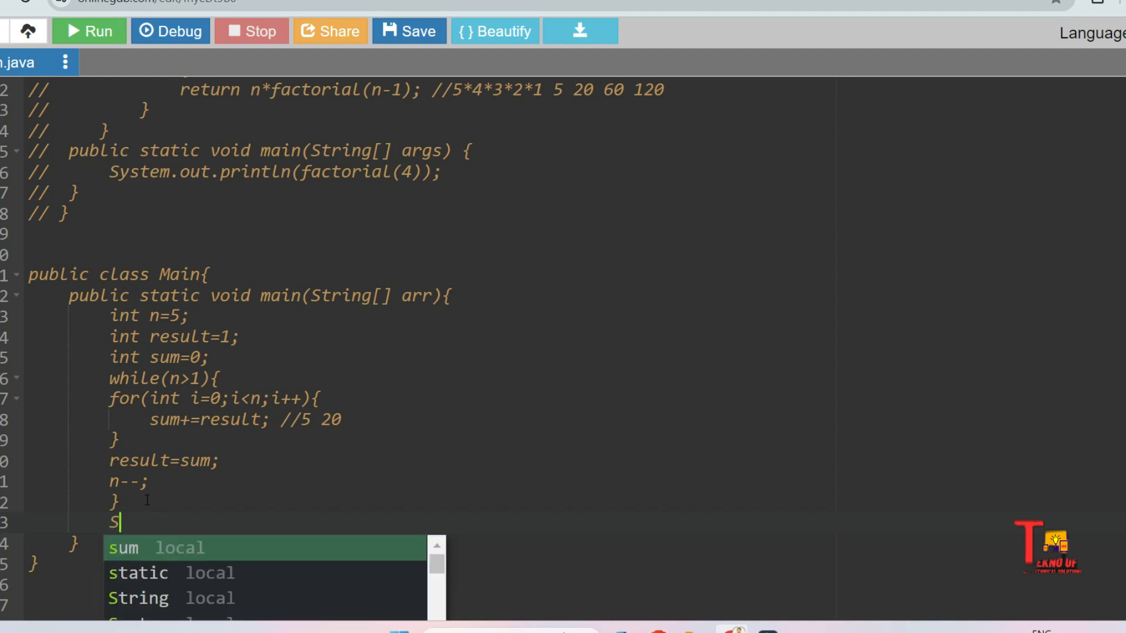
Add System.out.println(result); after the while loop.
text(ystem.o)
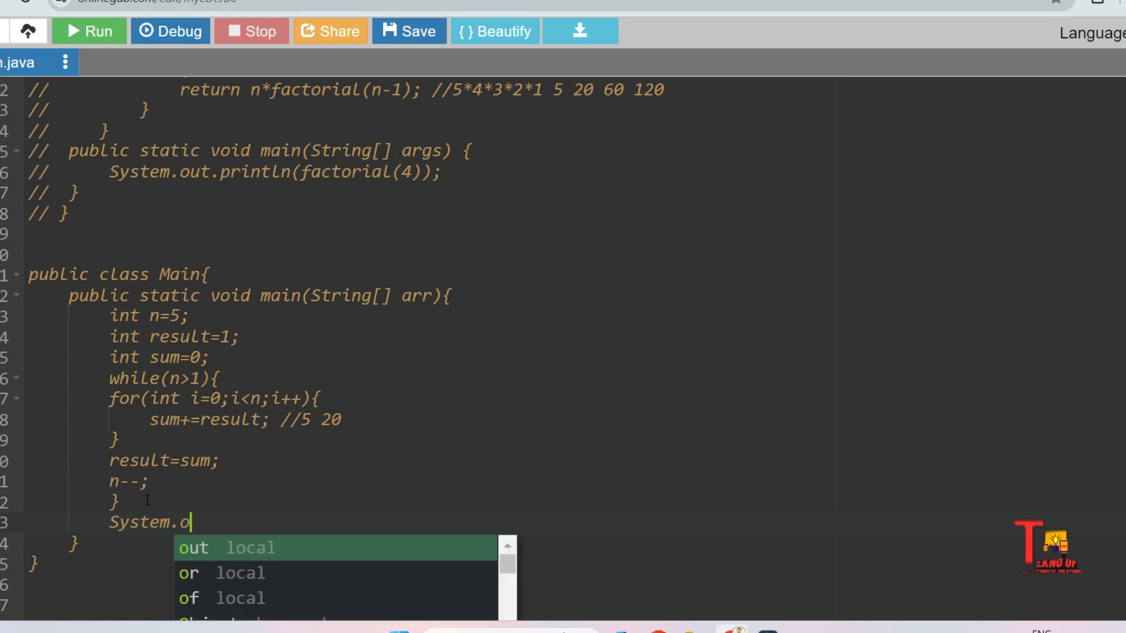
text(ut.println()
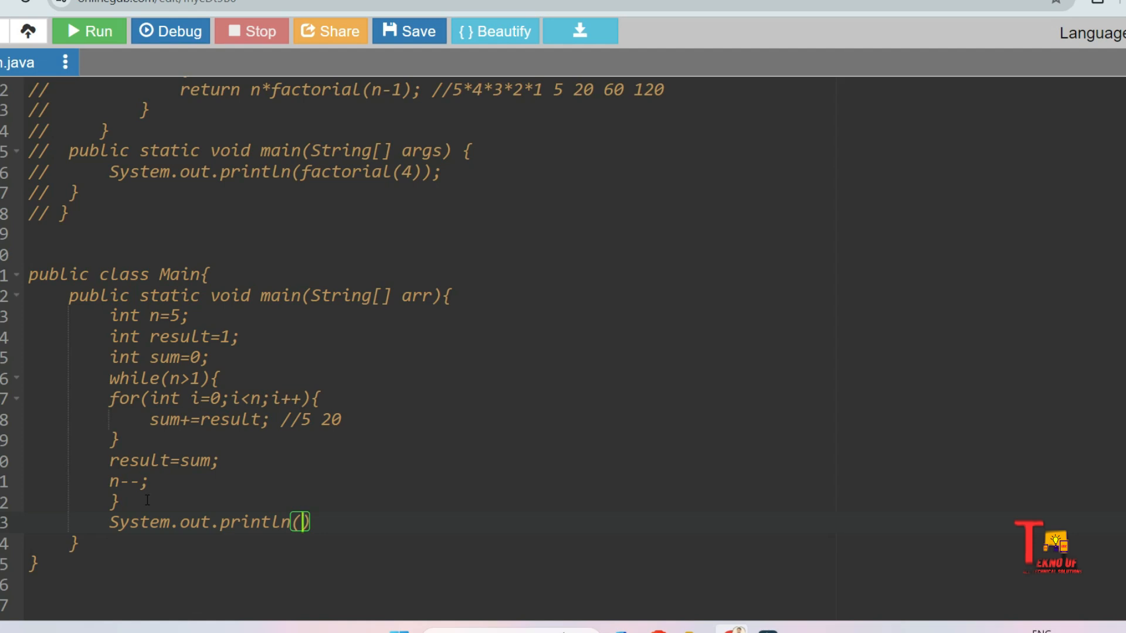
text(result)
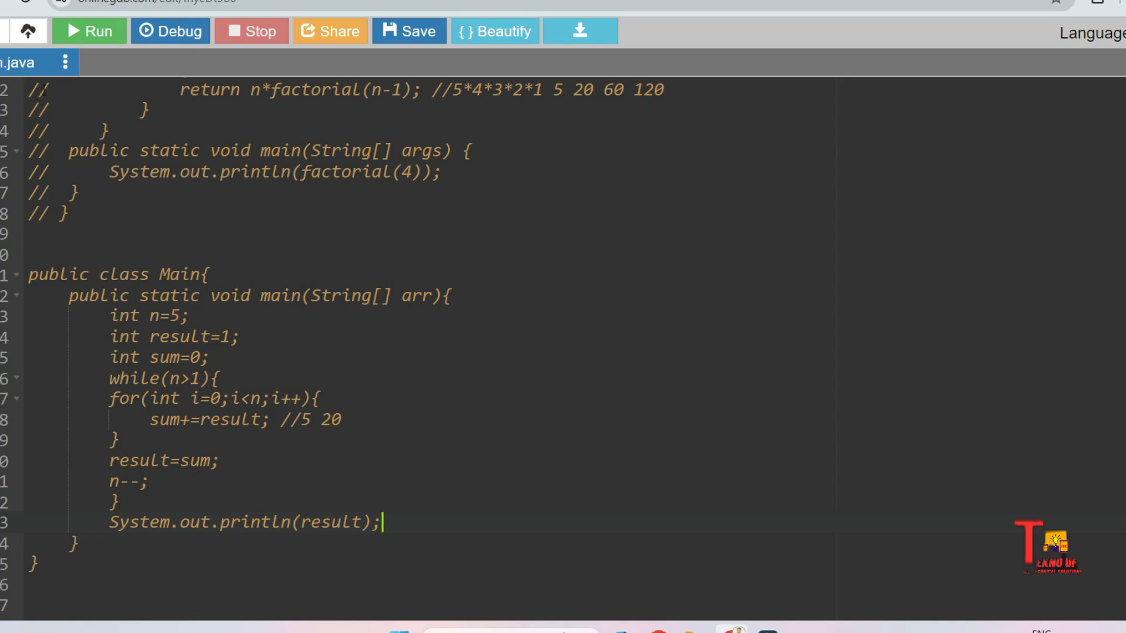
mouse_move(90, 31)
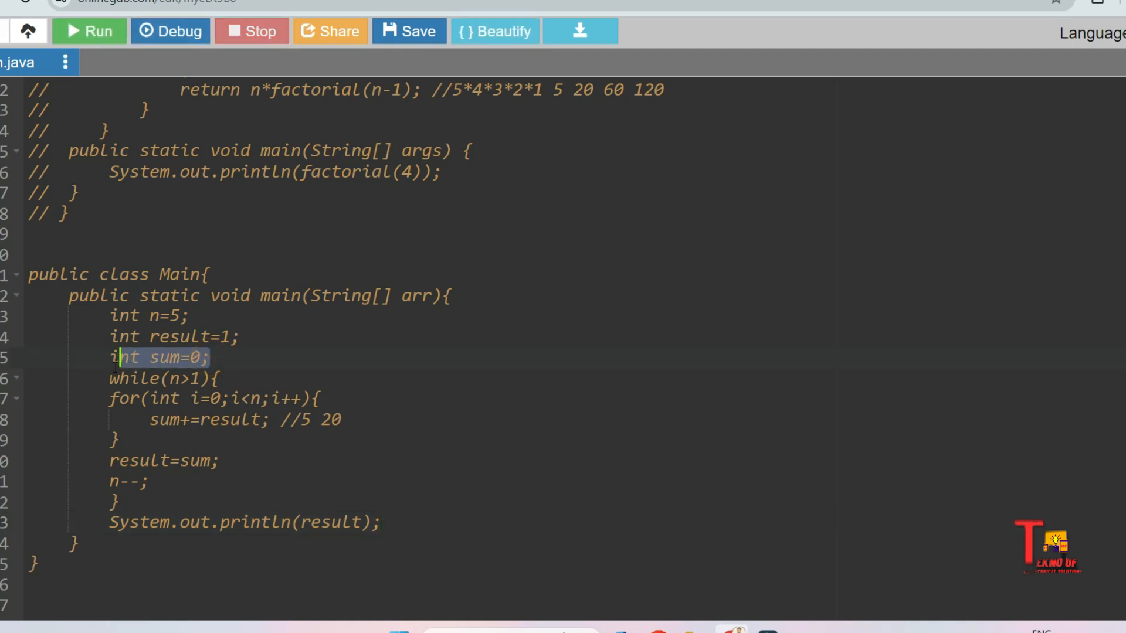
Delete the int sum=0; line and retype it just inside while(n>1){.
key(Delete)
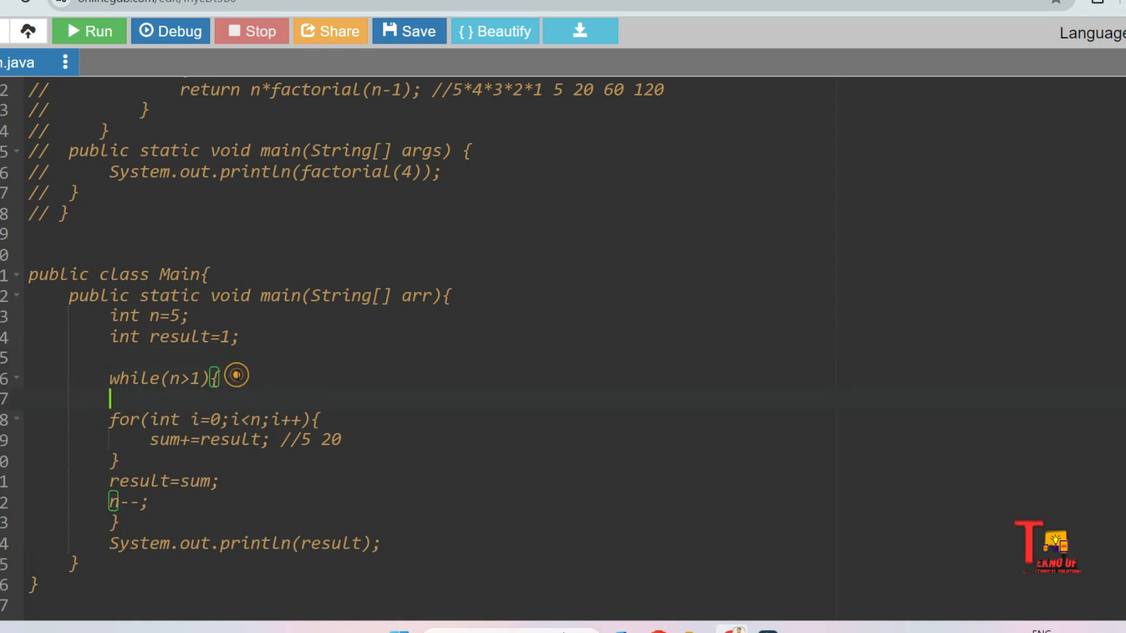
text(int sum=0;)
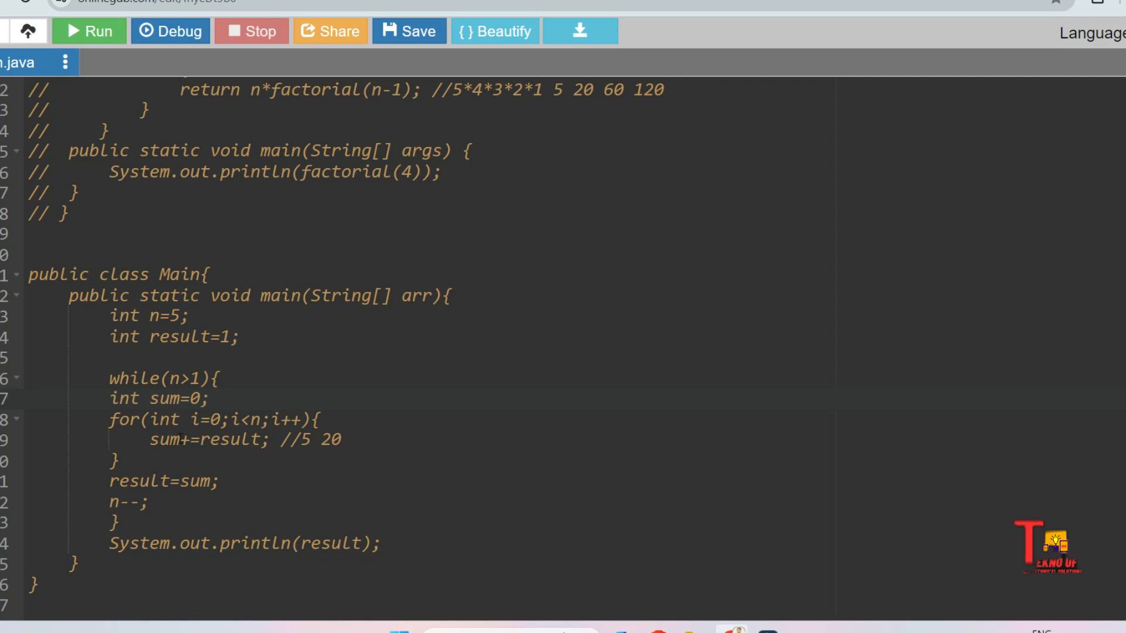
click(208, 399)
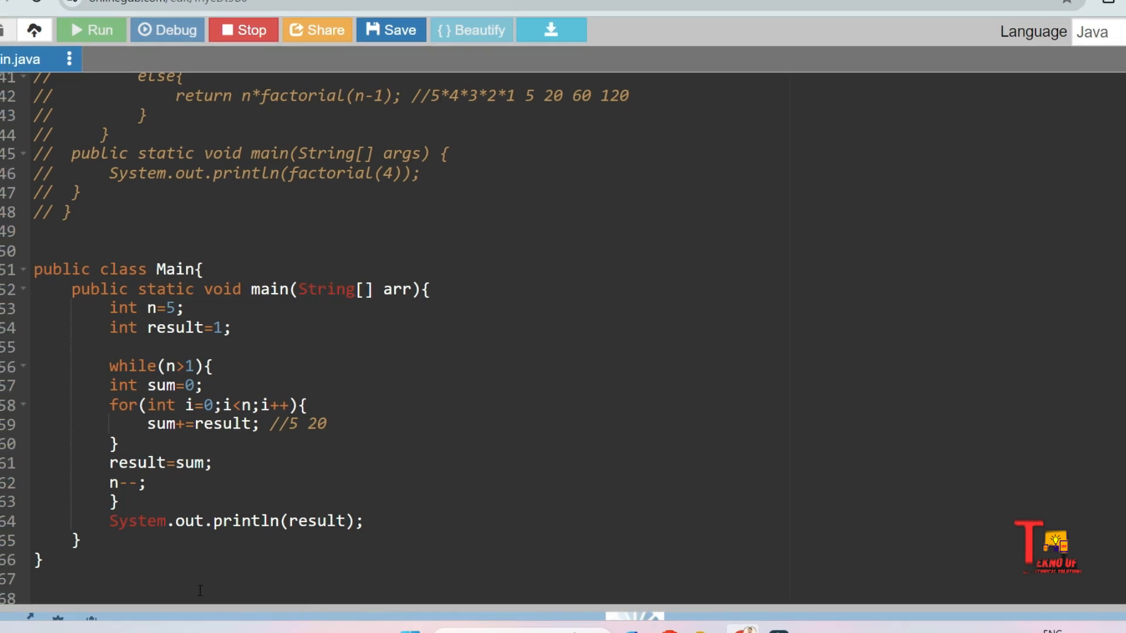
Run the program to get 120, change n to 4, and run again.
click(90, 29)
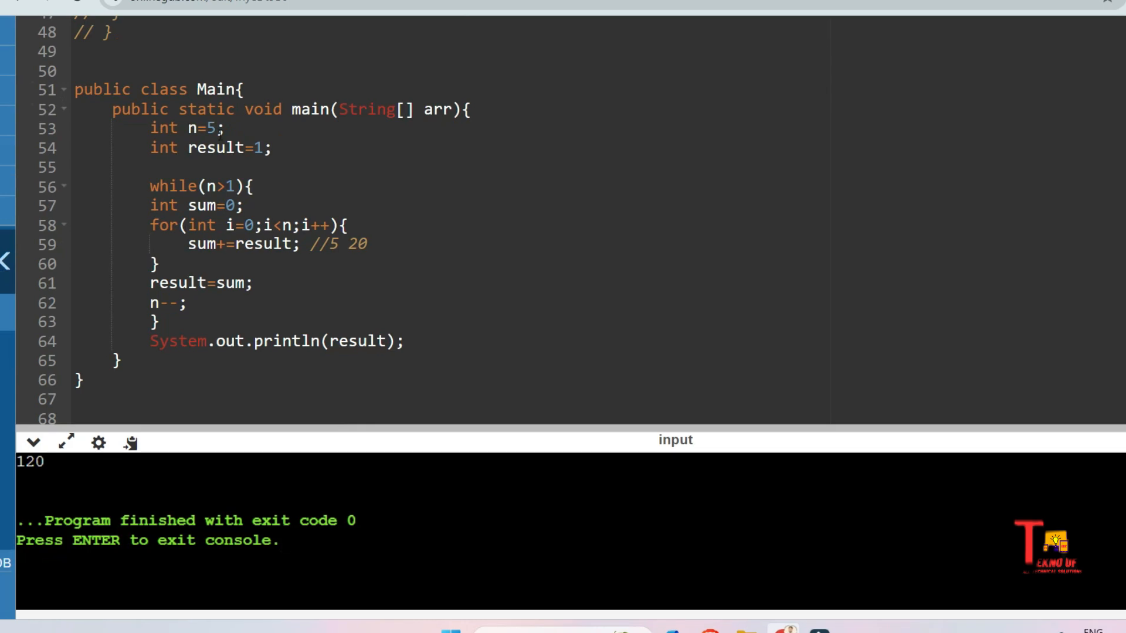
text(4)
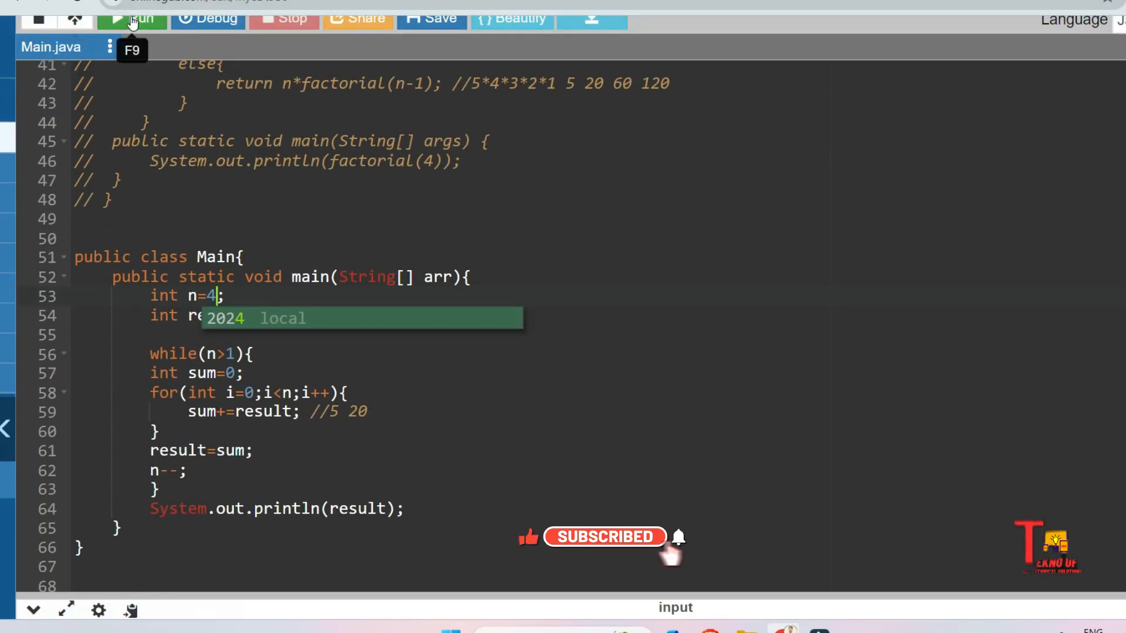
click(131, 17)
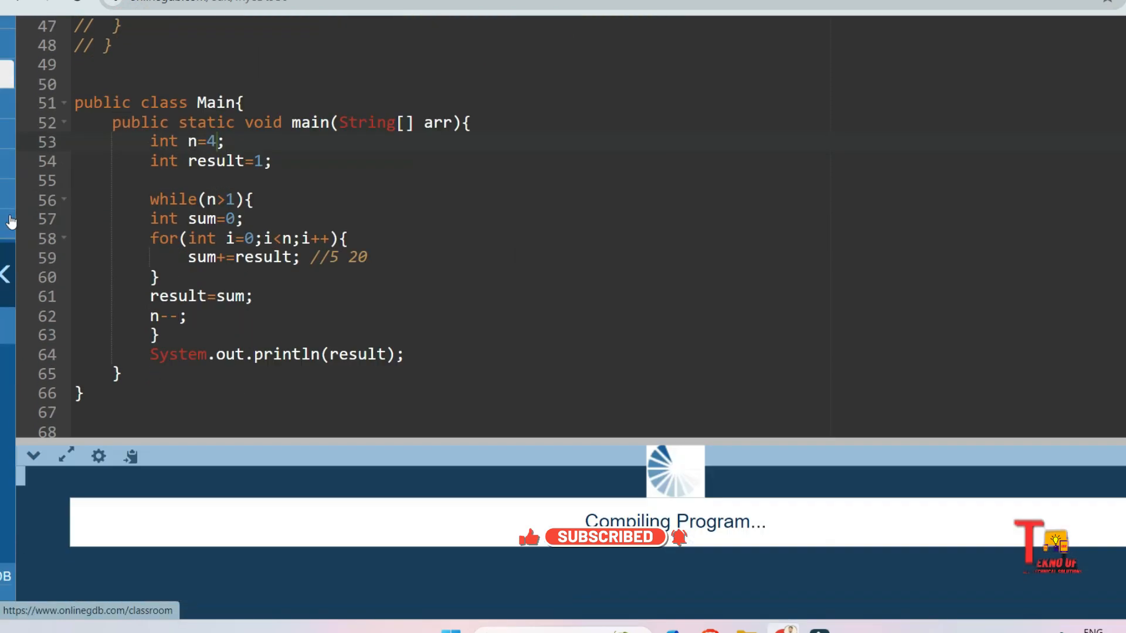